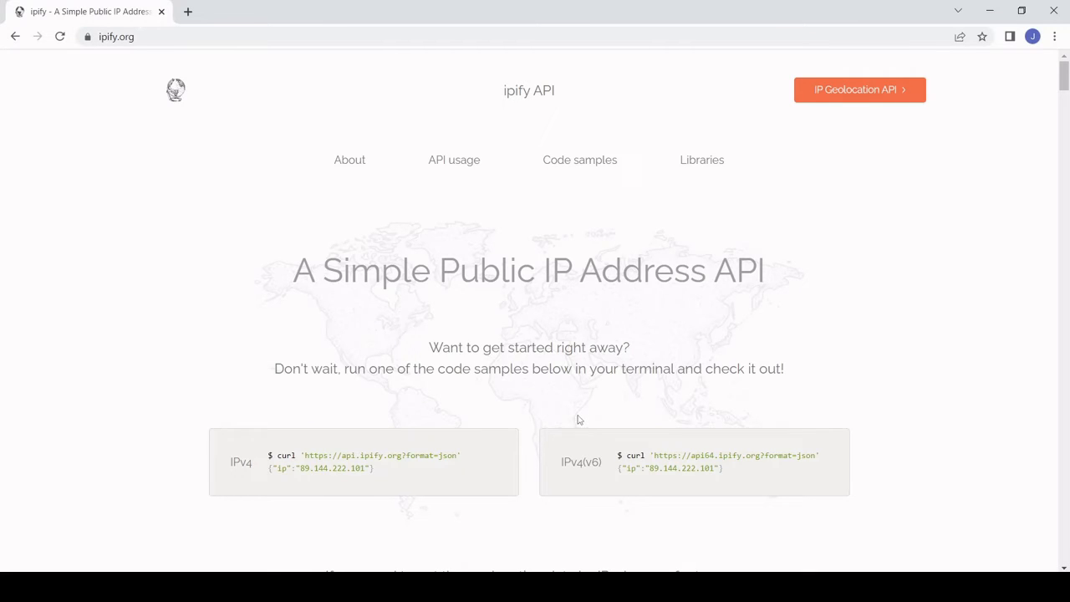
mouse_move(943, 211)
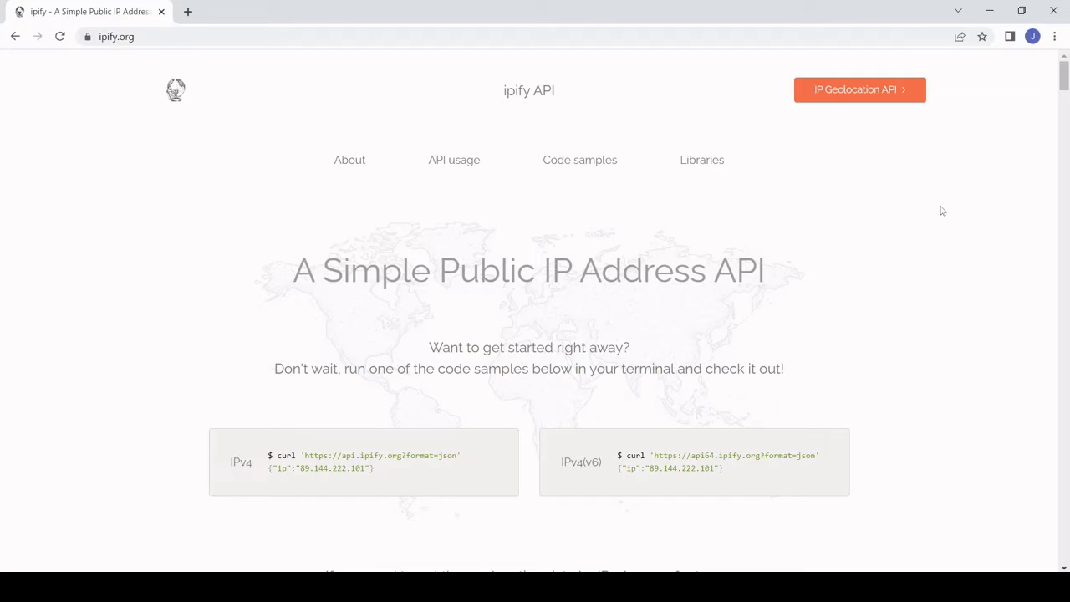
mouse_move(1031, 207)
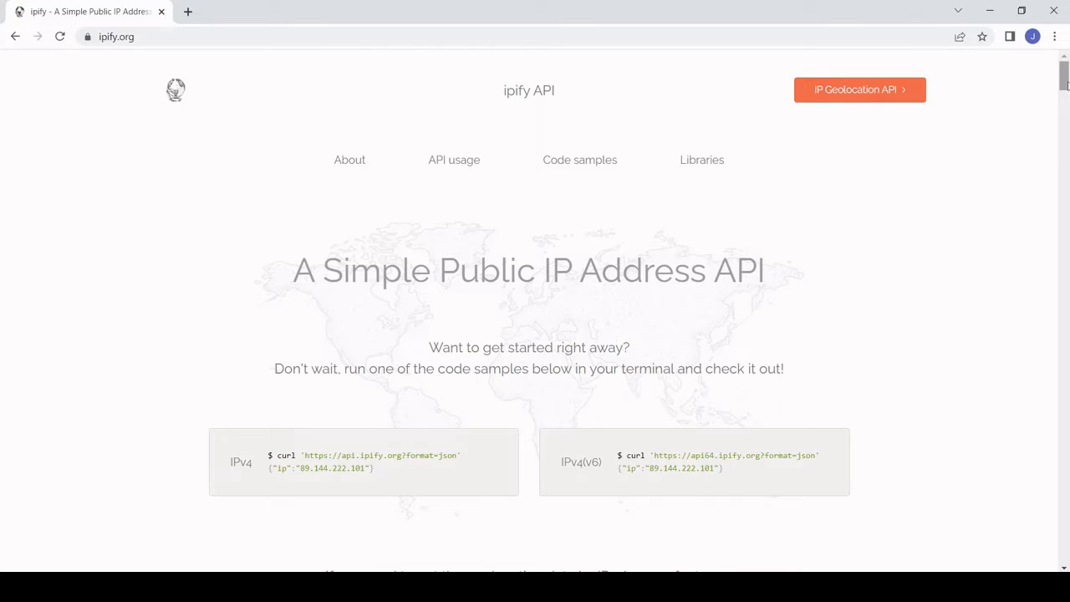
scroll(down, 3)
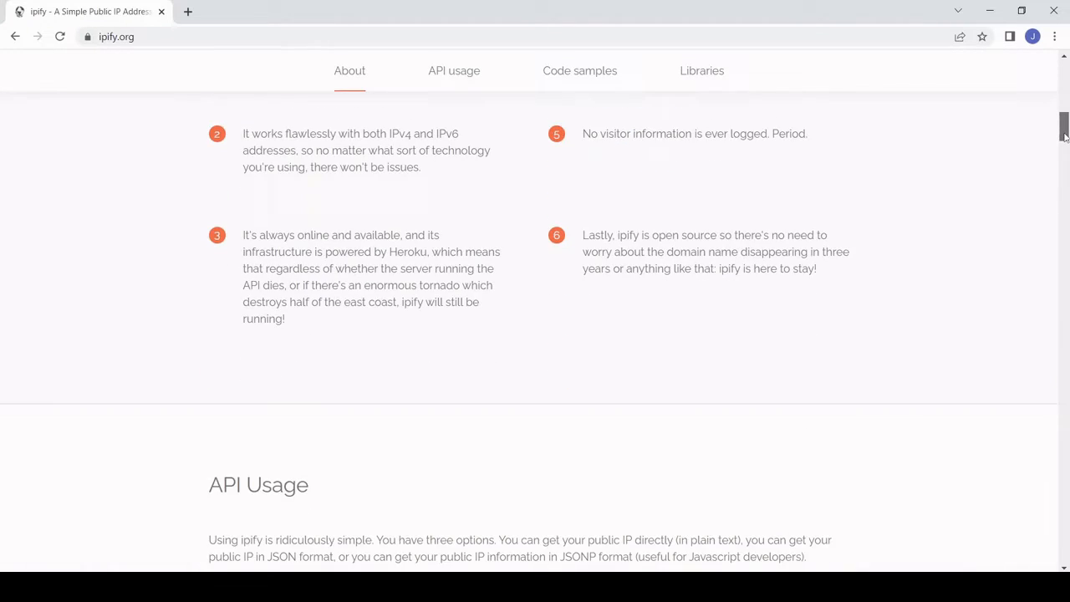
scroll(down, 3)
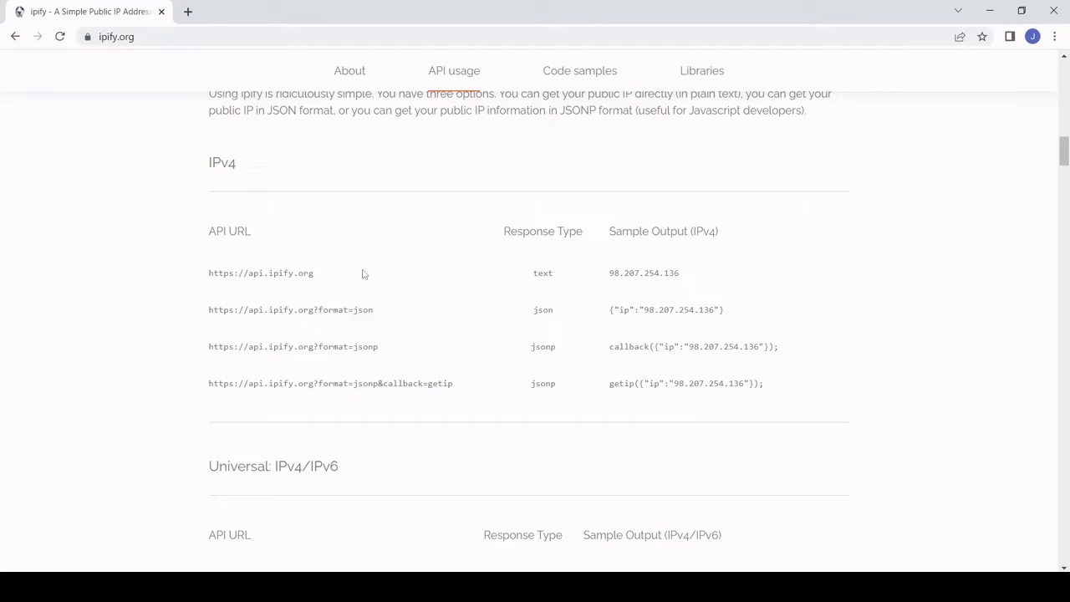
double_click(261, 273)
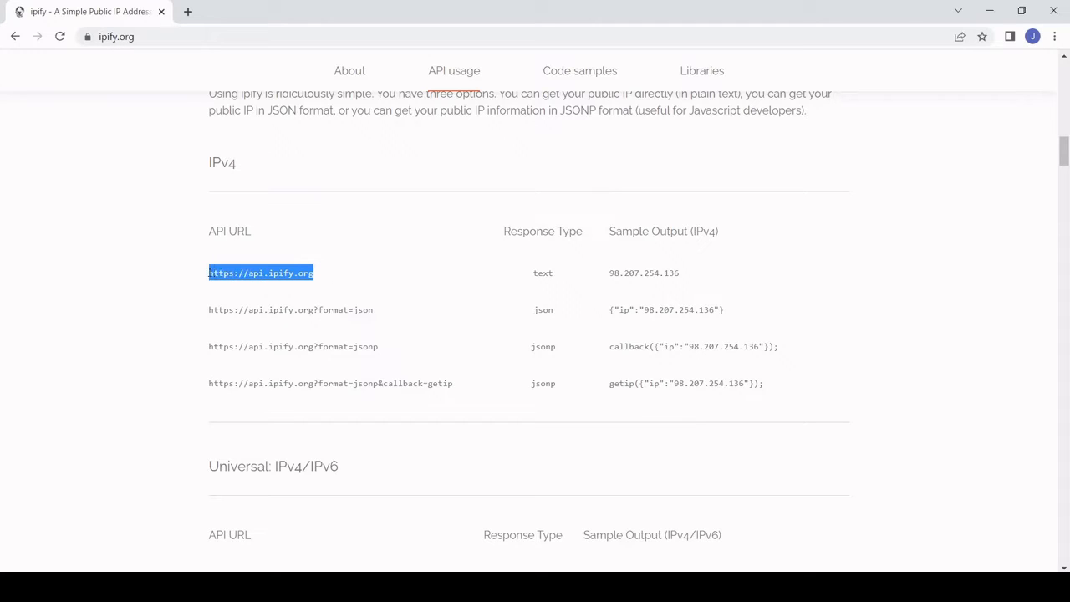
mouse_move(518, 266)
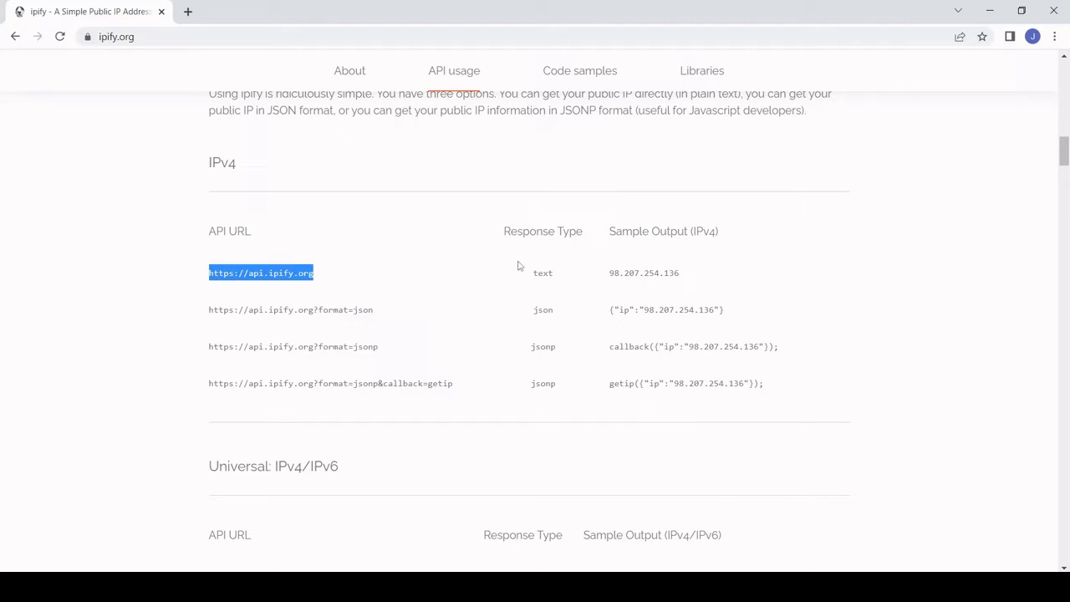
double_click(541, 273)
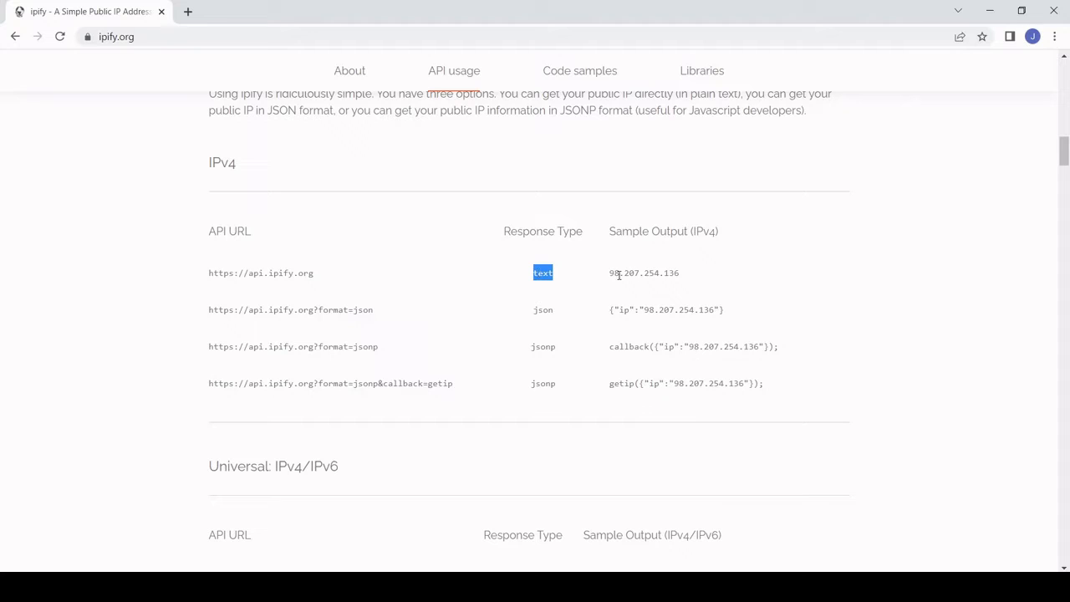
double_click(644, 272)
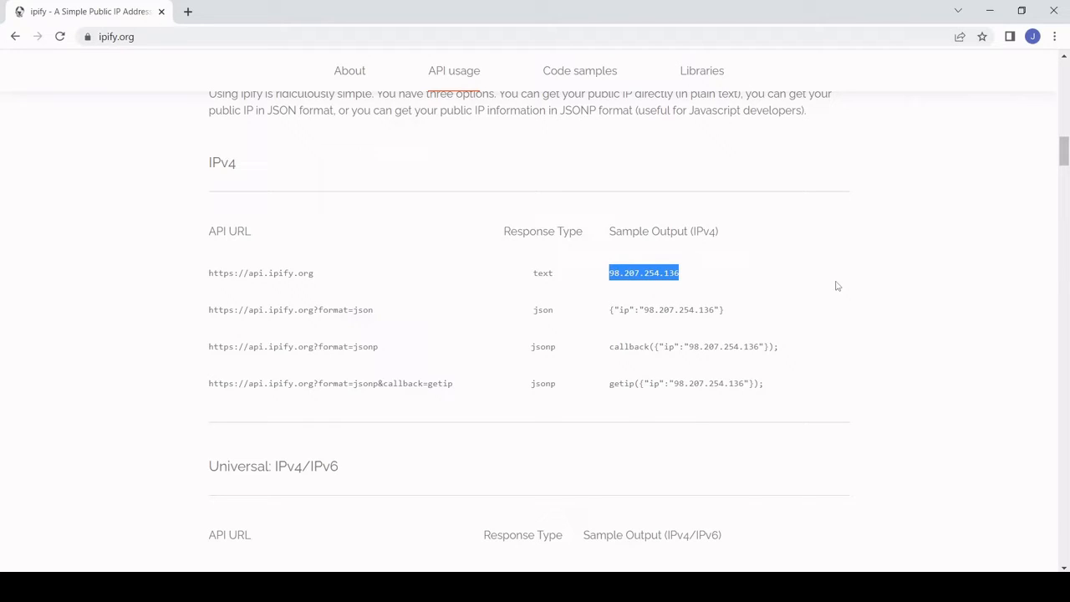
mouse_move(943, 318)
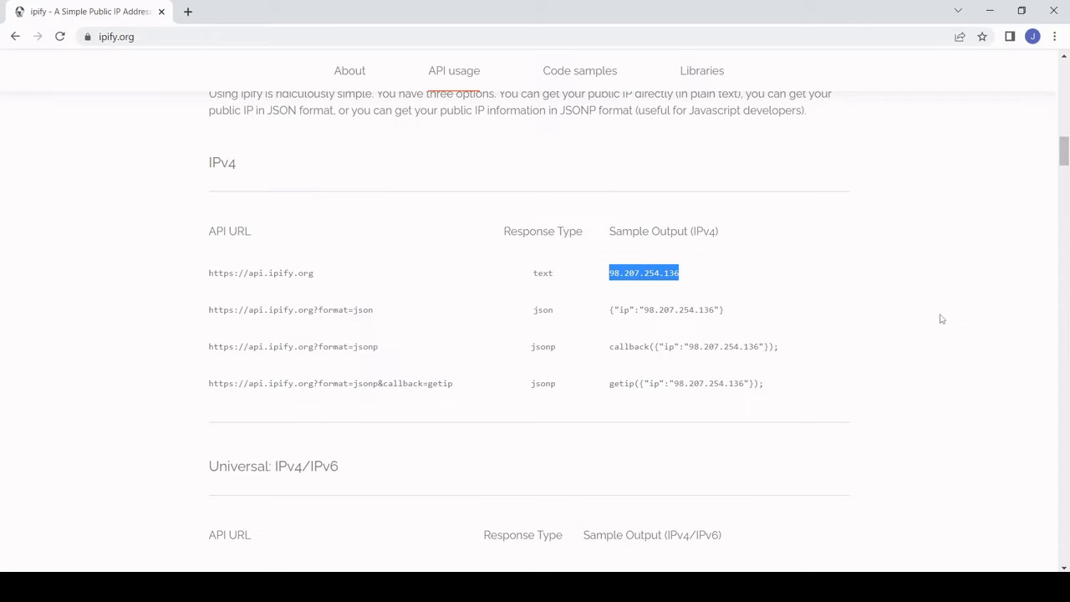
double_click(287, 273)
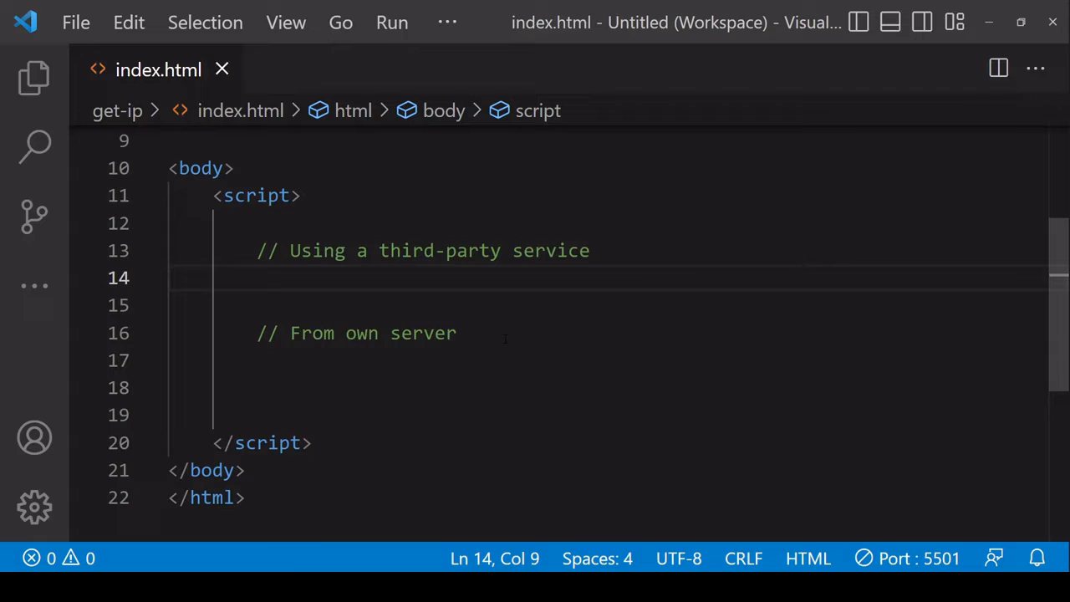
text(fetch())
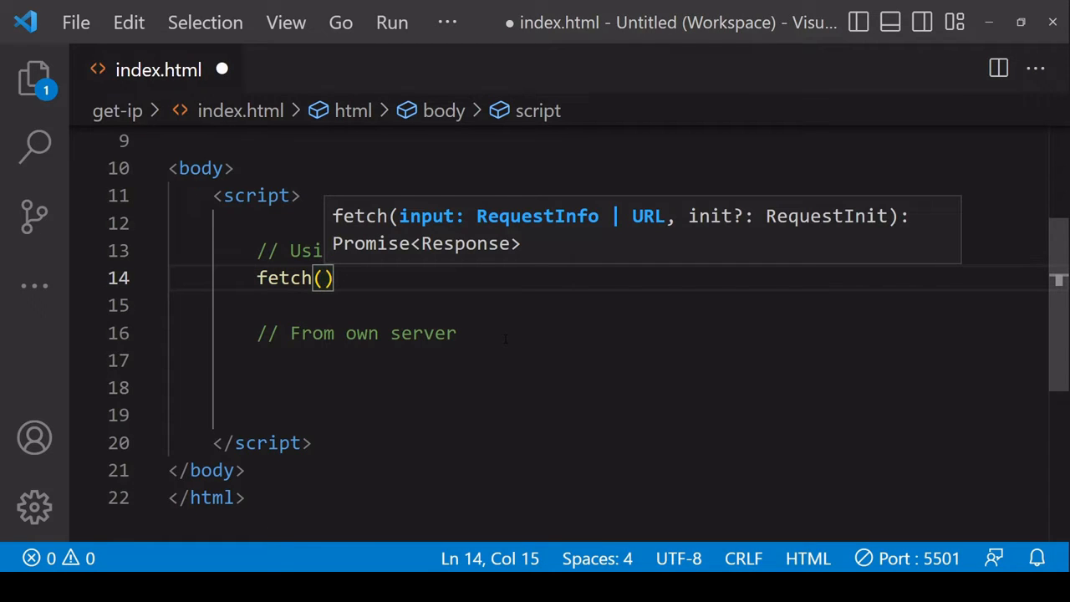
text('https://api.ipify.org')
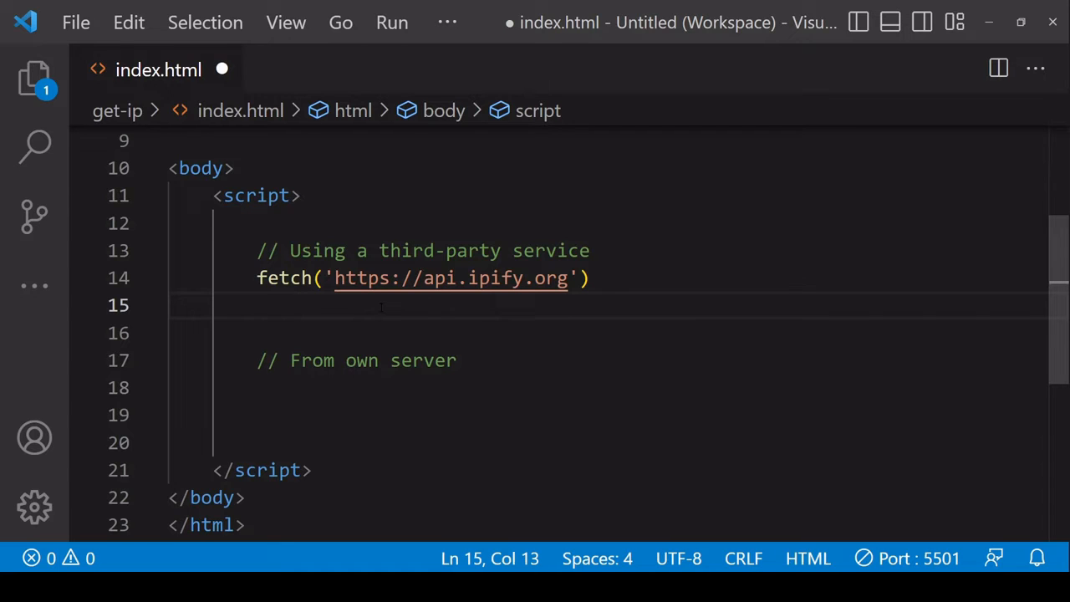
text(.then()
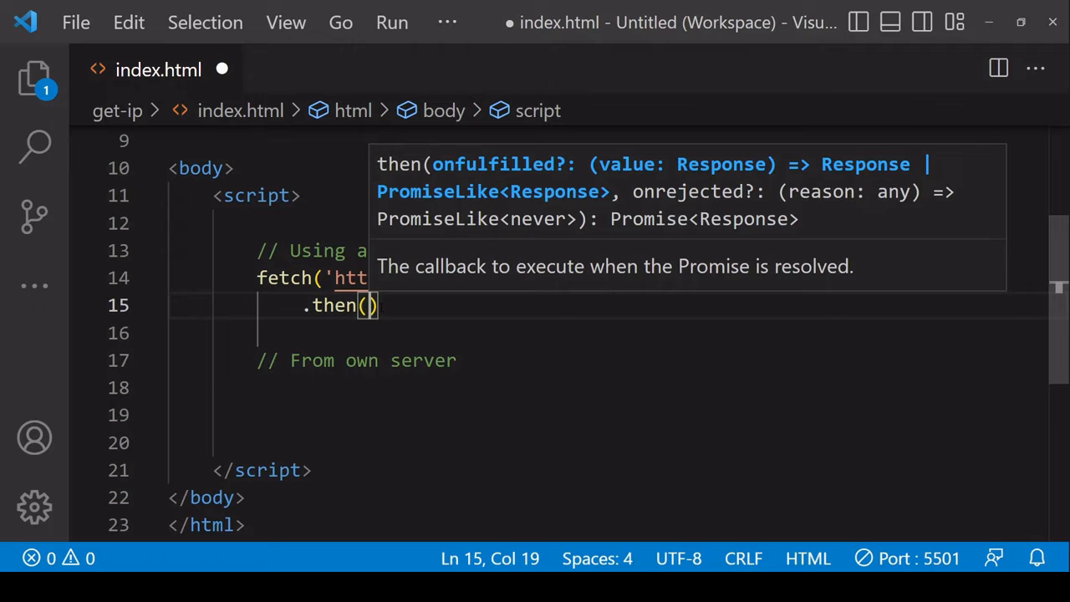
text(() =>)
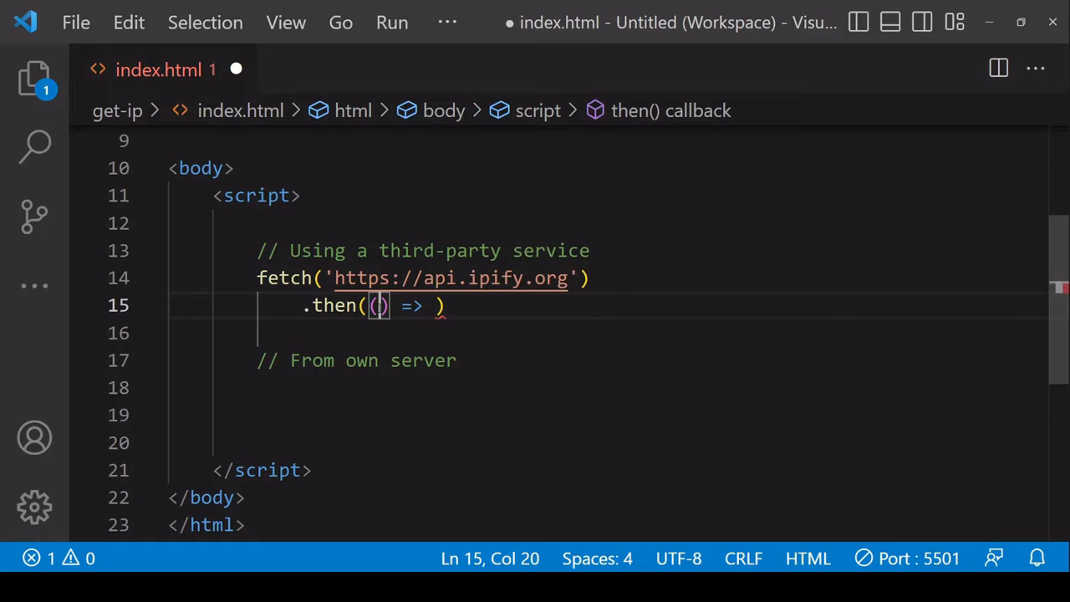
text(res)
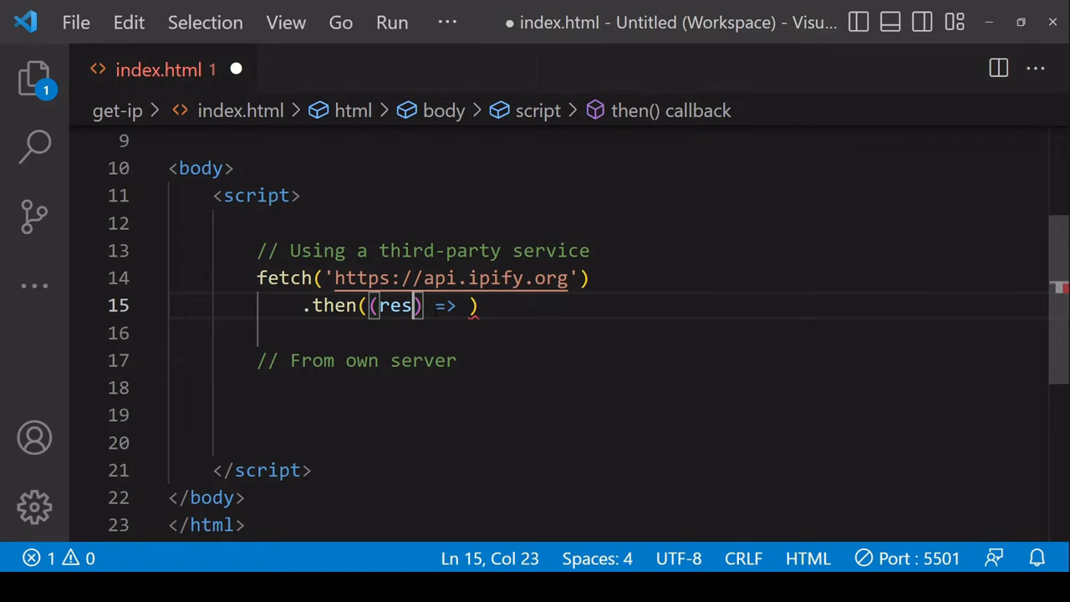
mouse_move(455, 304)
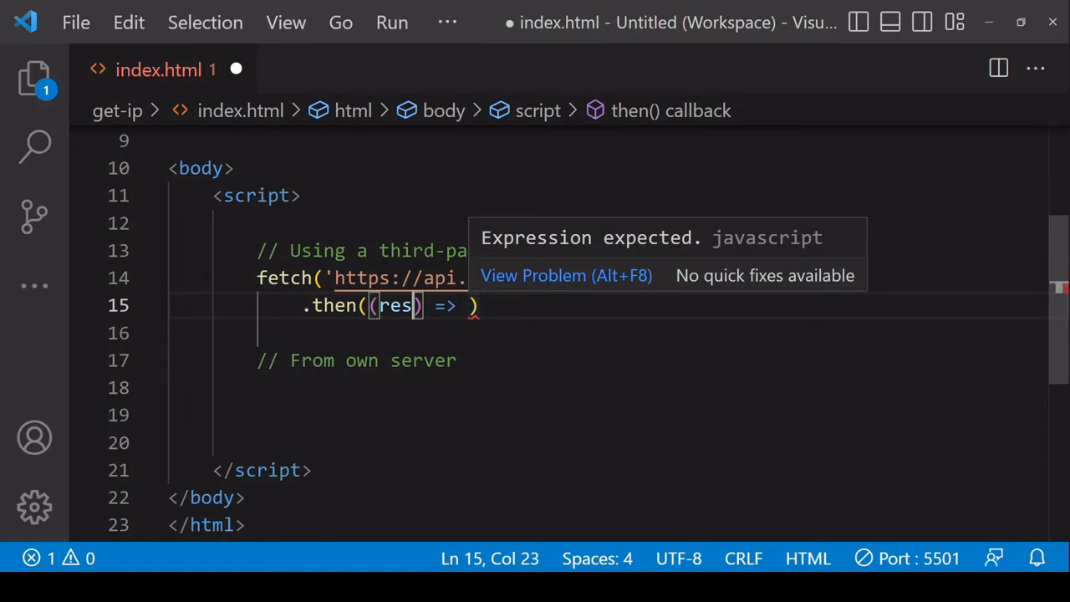
text(res)
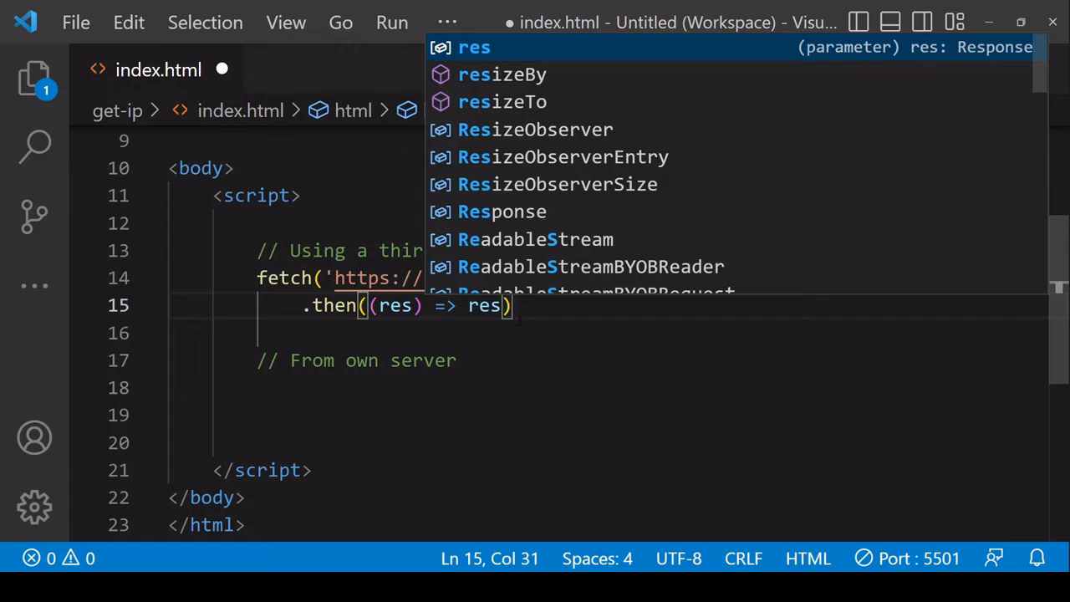
text(.text()
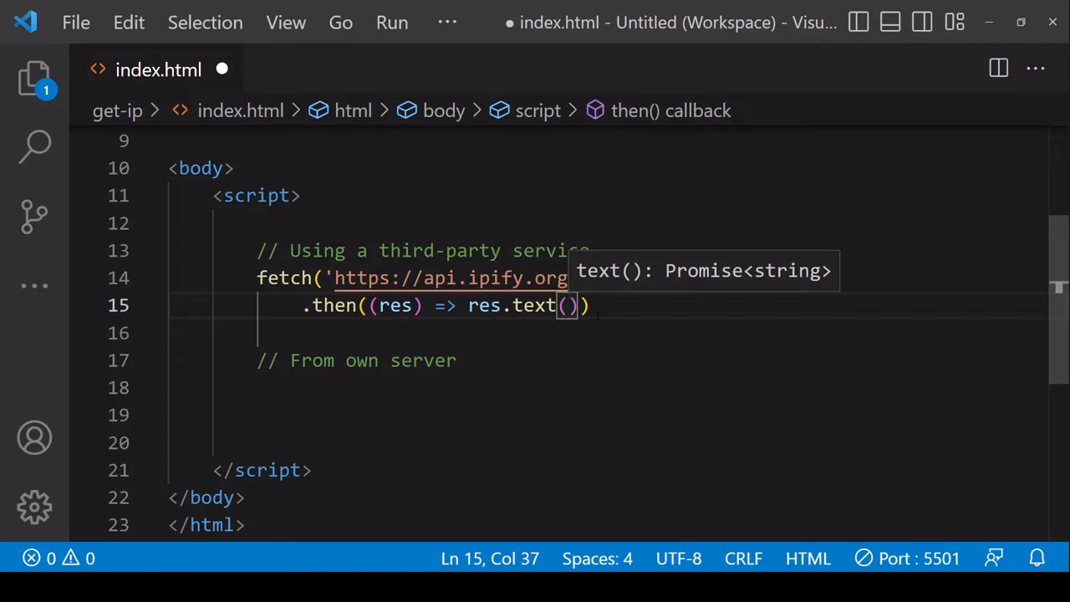
key(Enter)
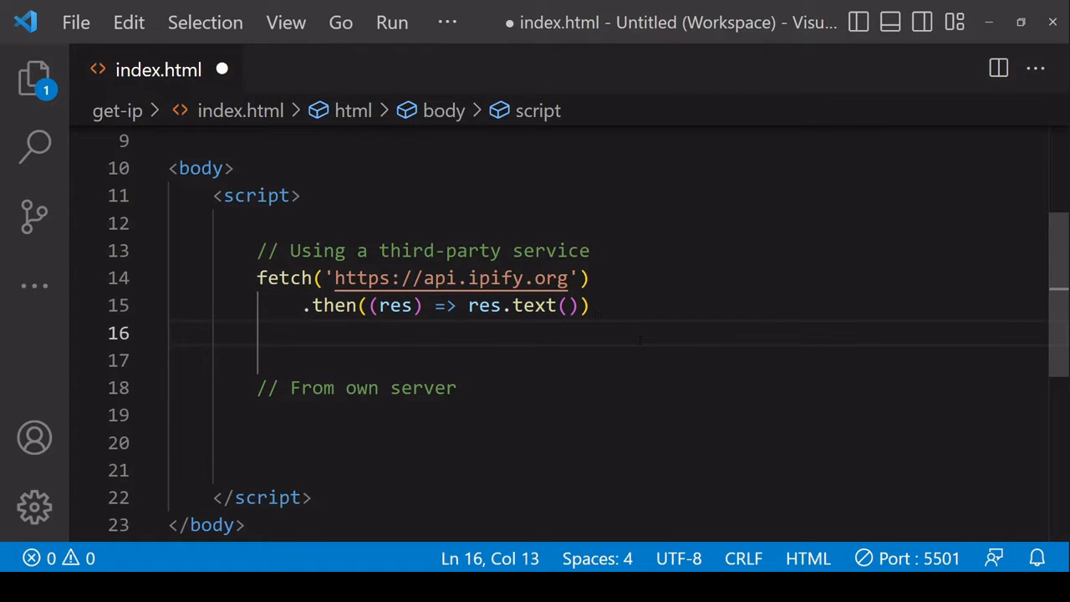
- Chain .then(ip => console.log(ip)) and .catch(err => console.log(err)) to the fetch and save
text(.then()
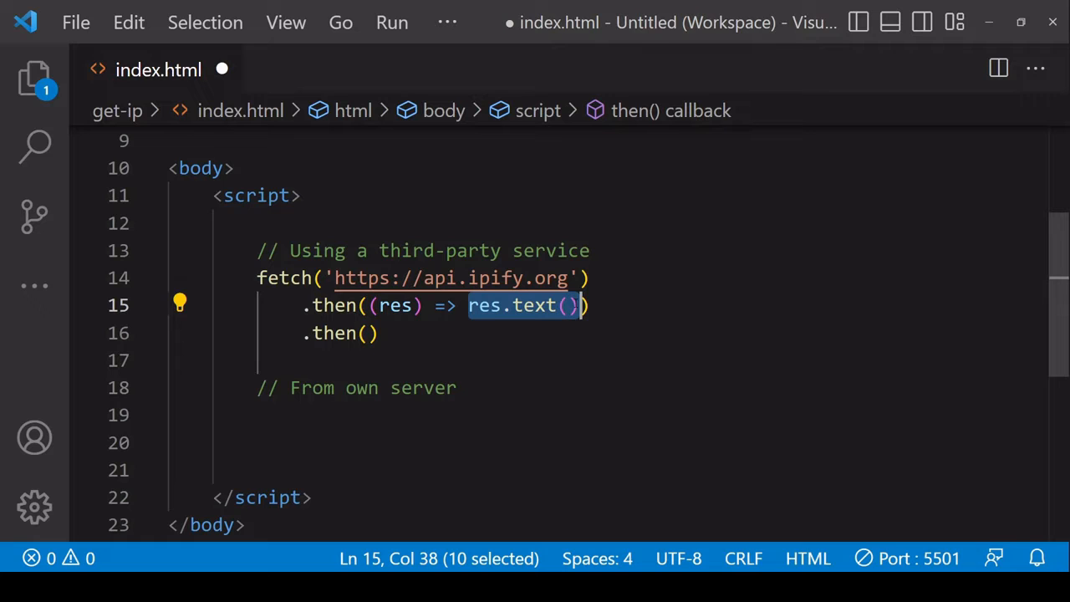
click(368, 333)
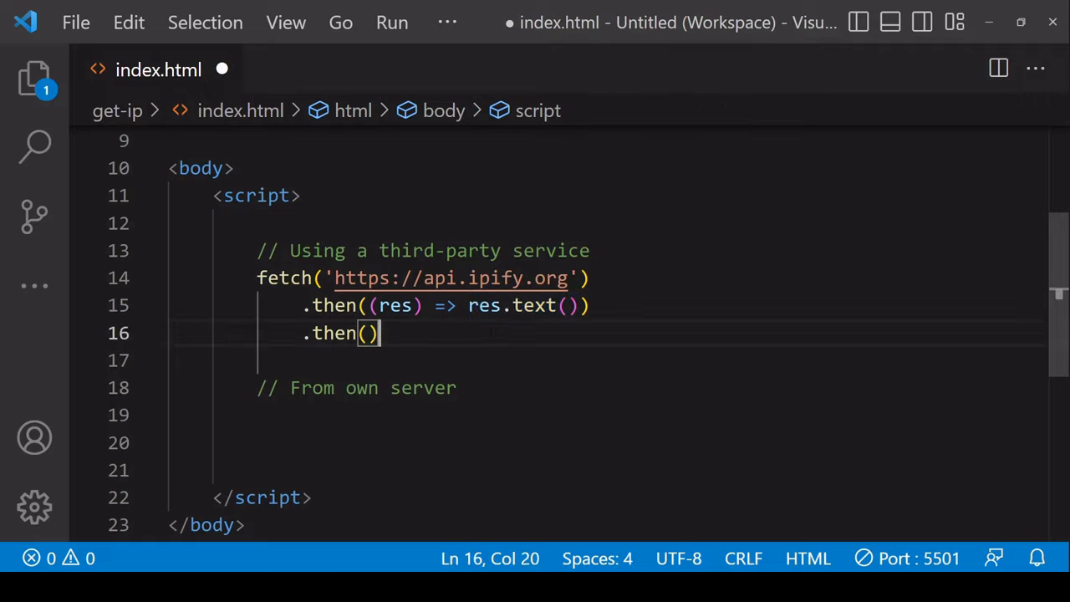
text(ip)
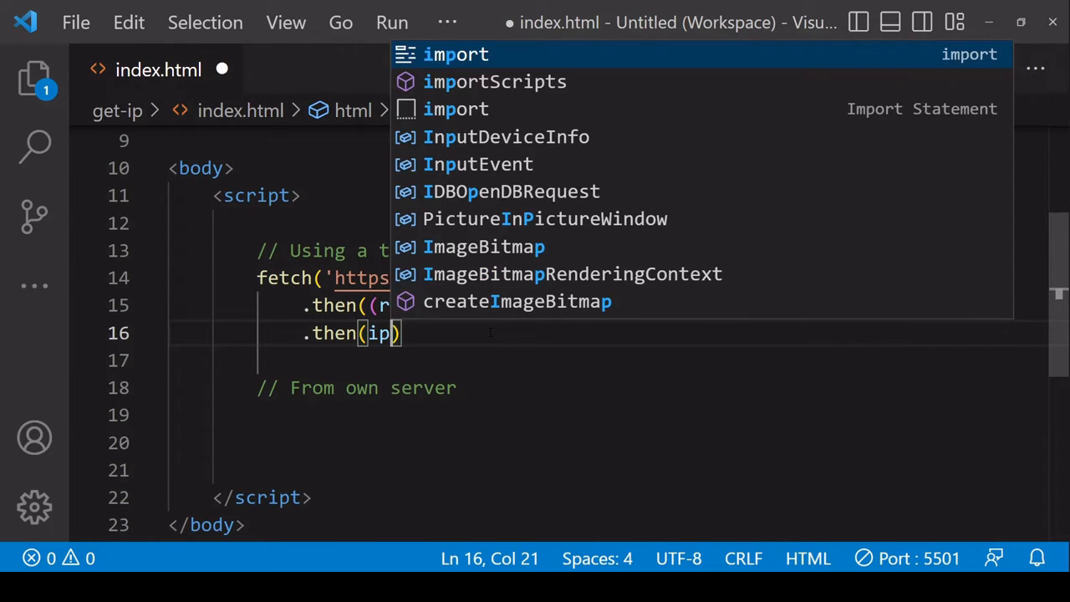
text(=> console.log(ip)
click(605, 361)
text(.catch()
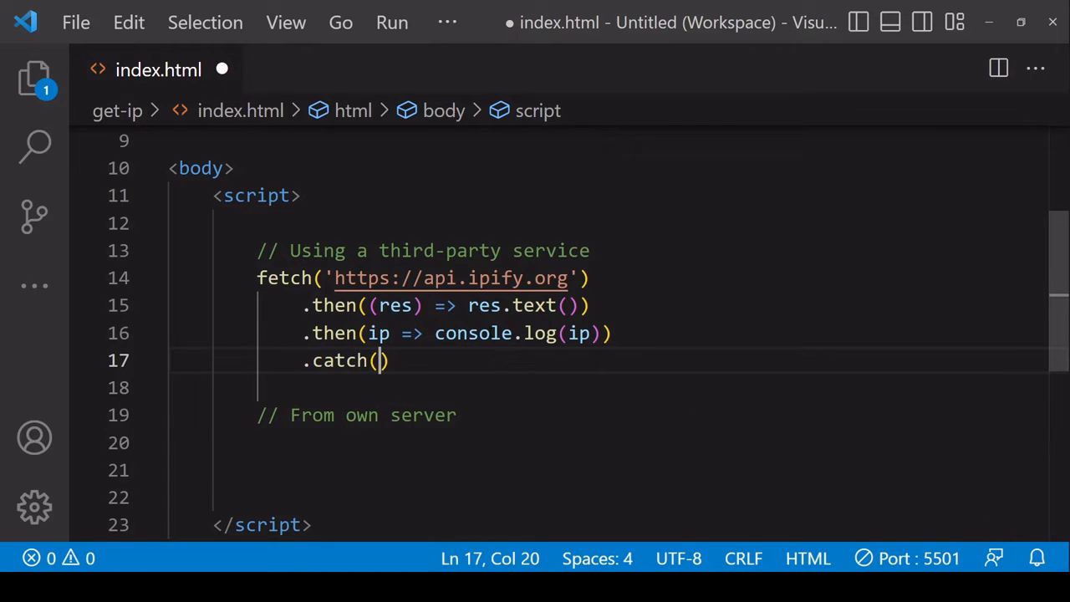
text(err =>)
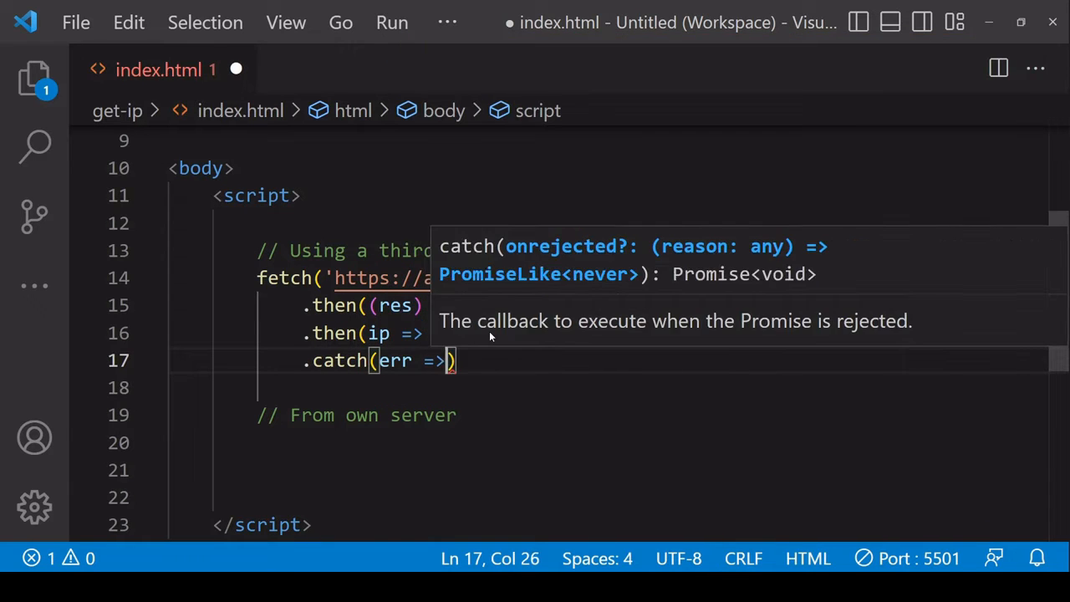
text(console.log(err)
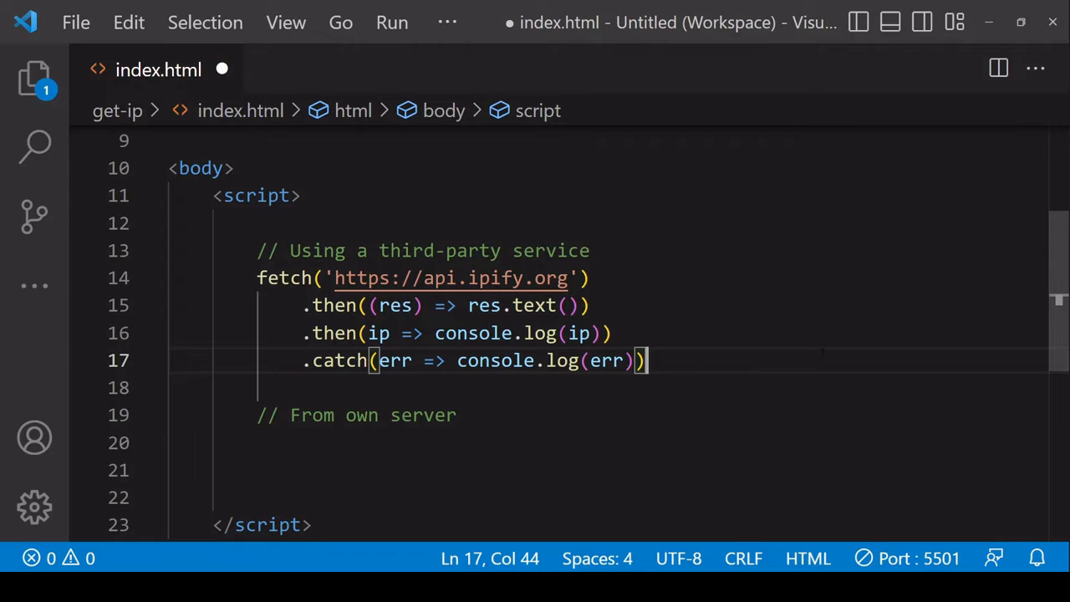
key(ctrl+s)
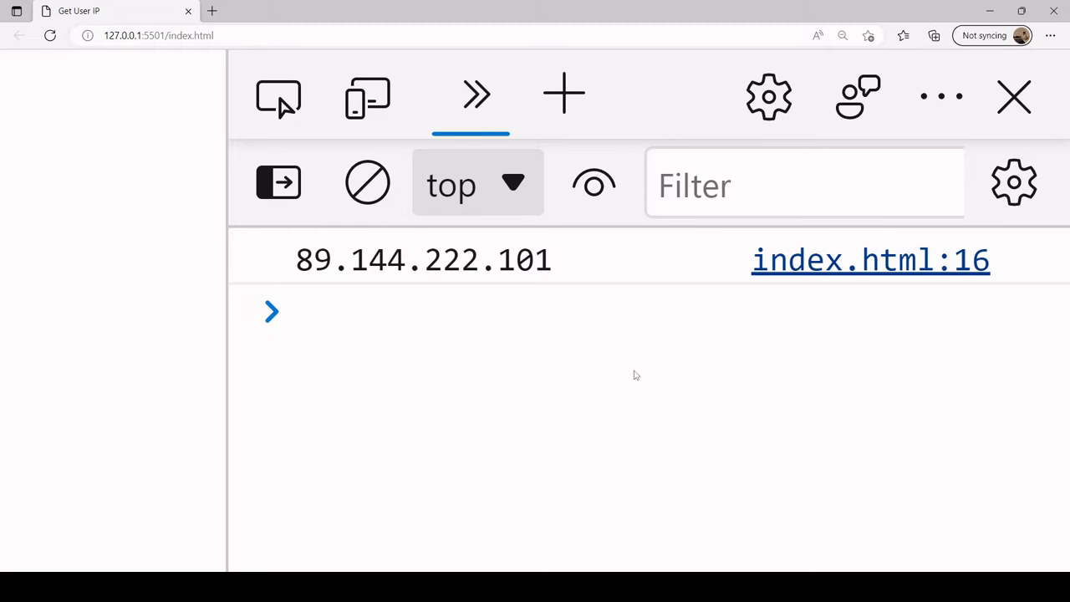
click(351, 315)
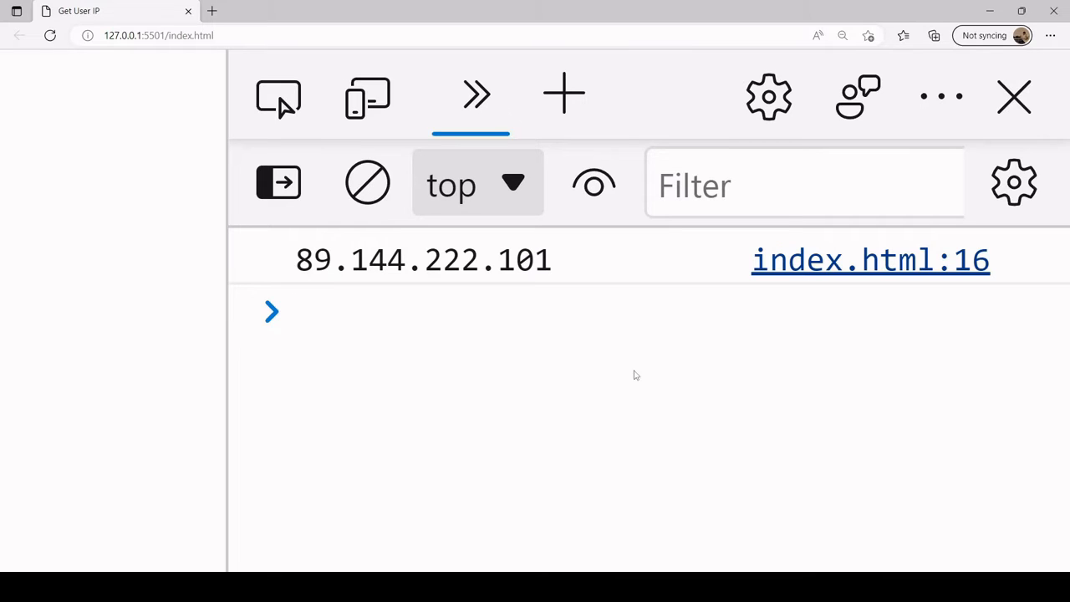
mouse_move(756, 341)
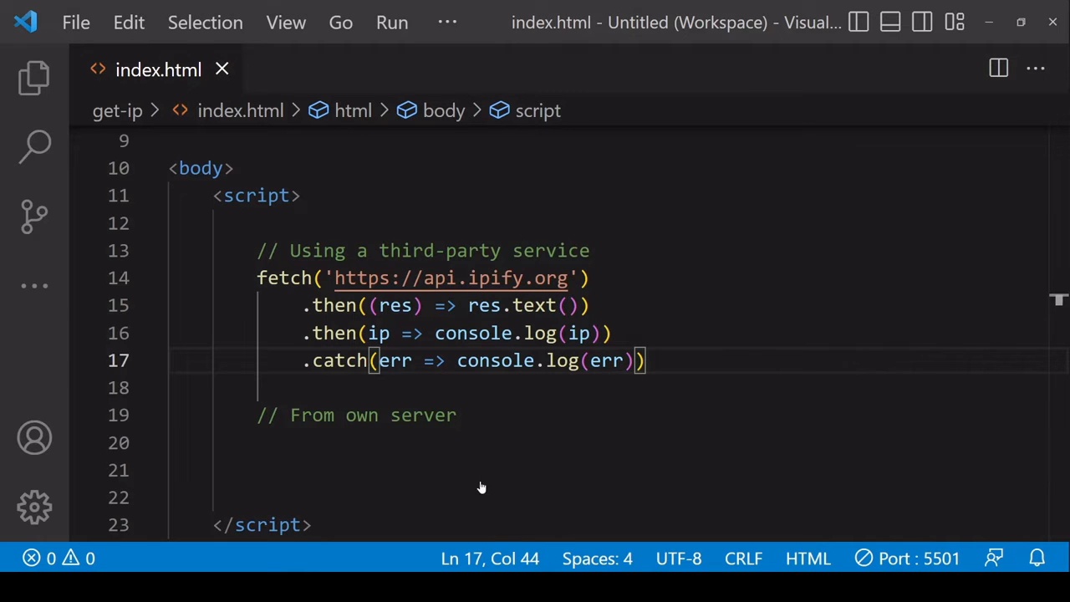
- Open node-server/app.js from the Explorer and collapse the side bar
click(34, 77)
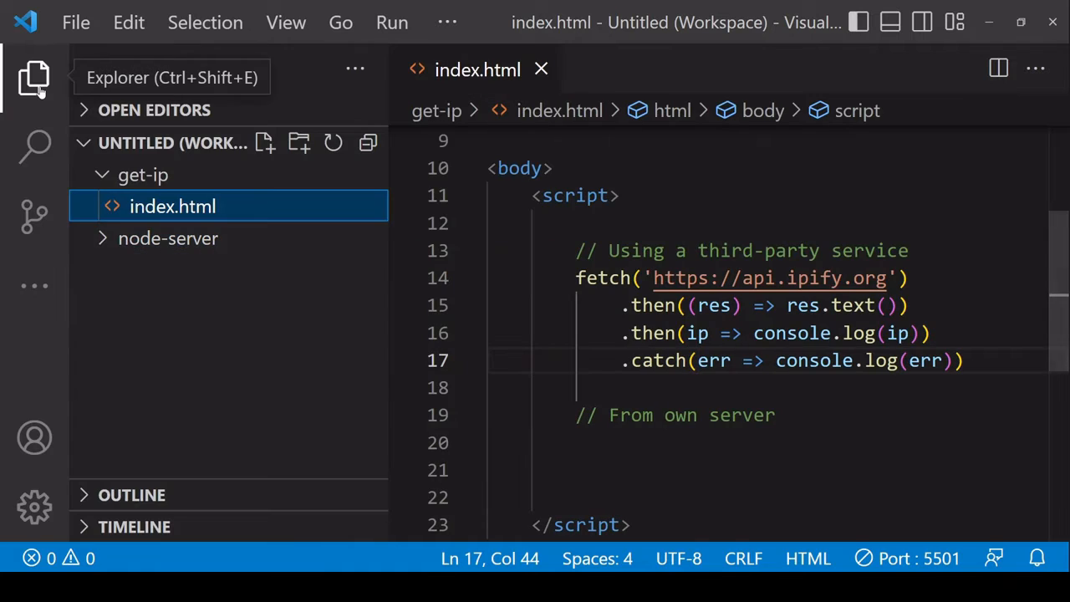
click(167, 237)
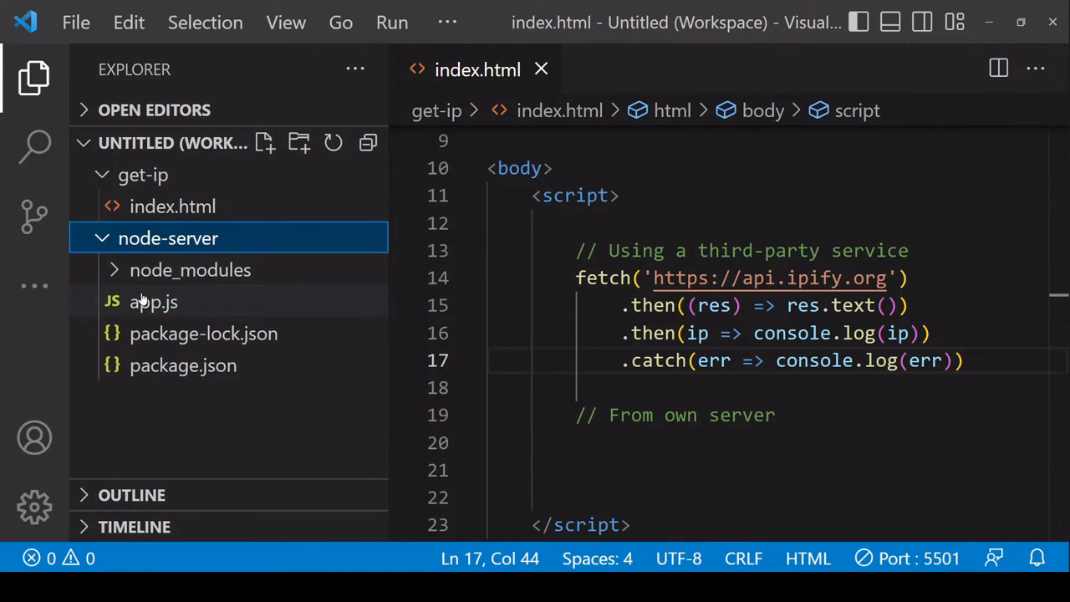
click(154, 301)
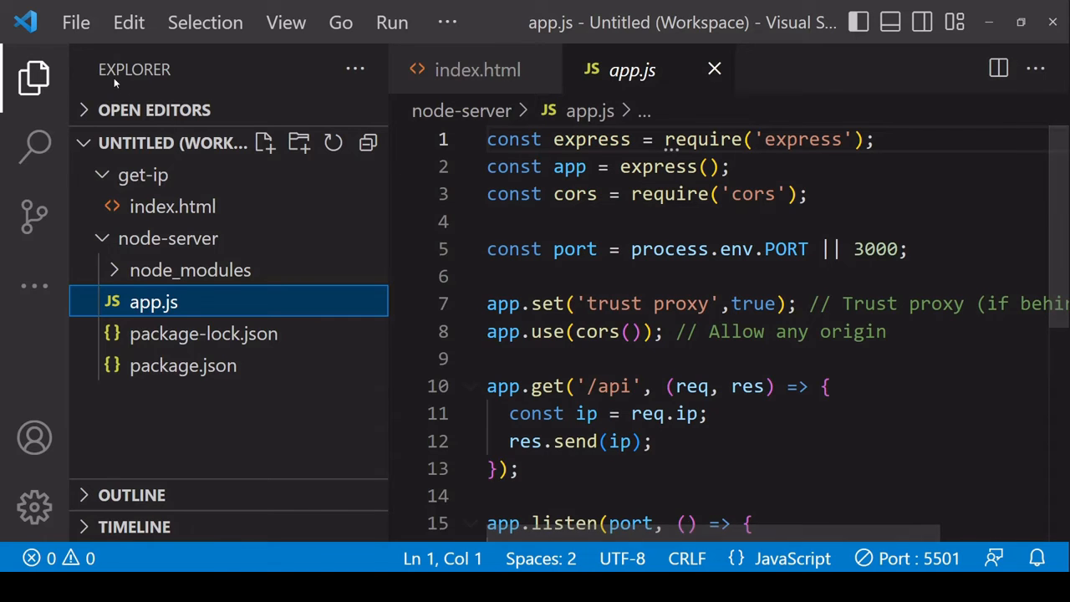
click(33, 77)
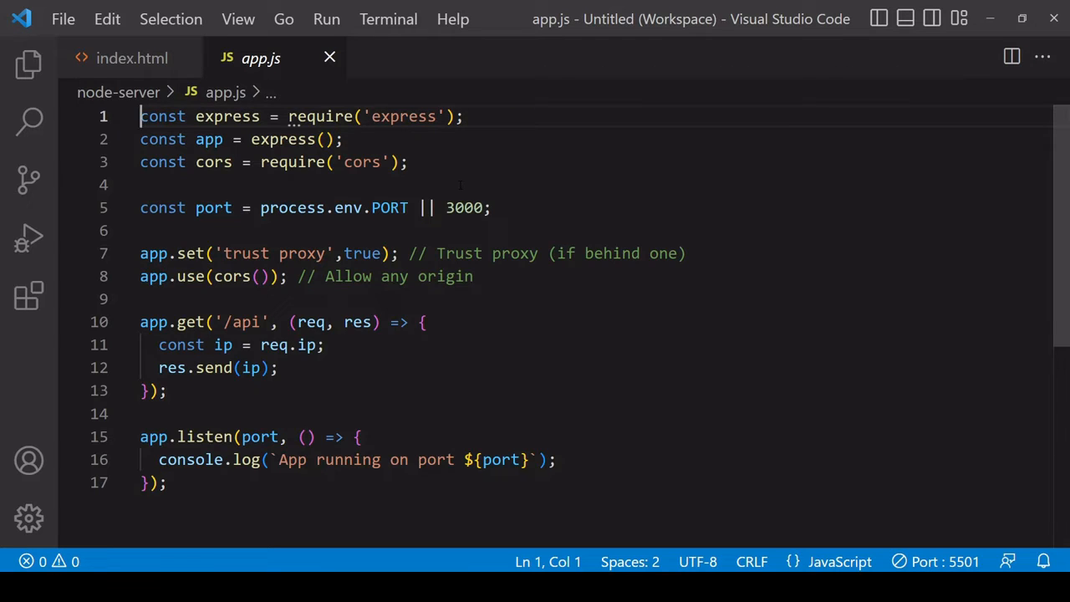
click(167, 184)
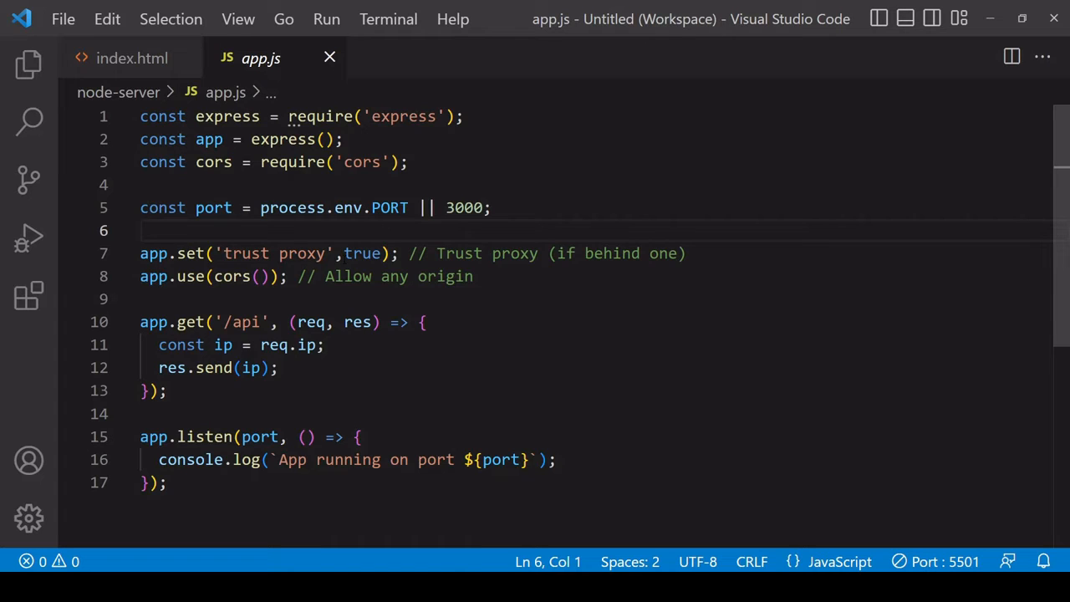
click(214, 276)
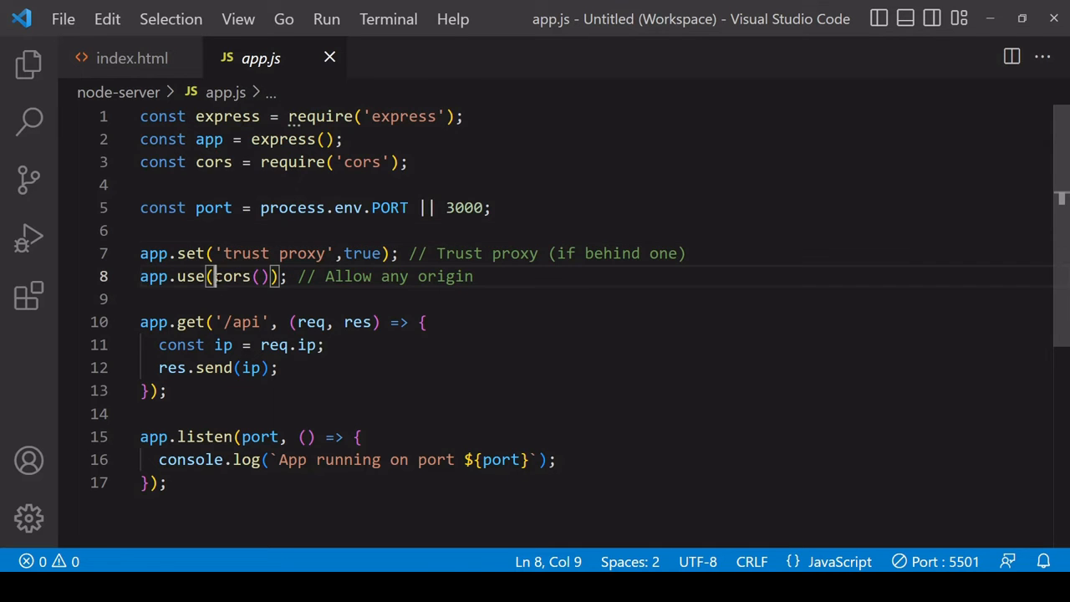
double_click(237, 278)
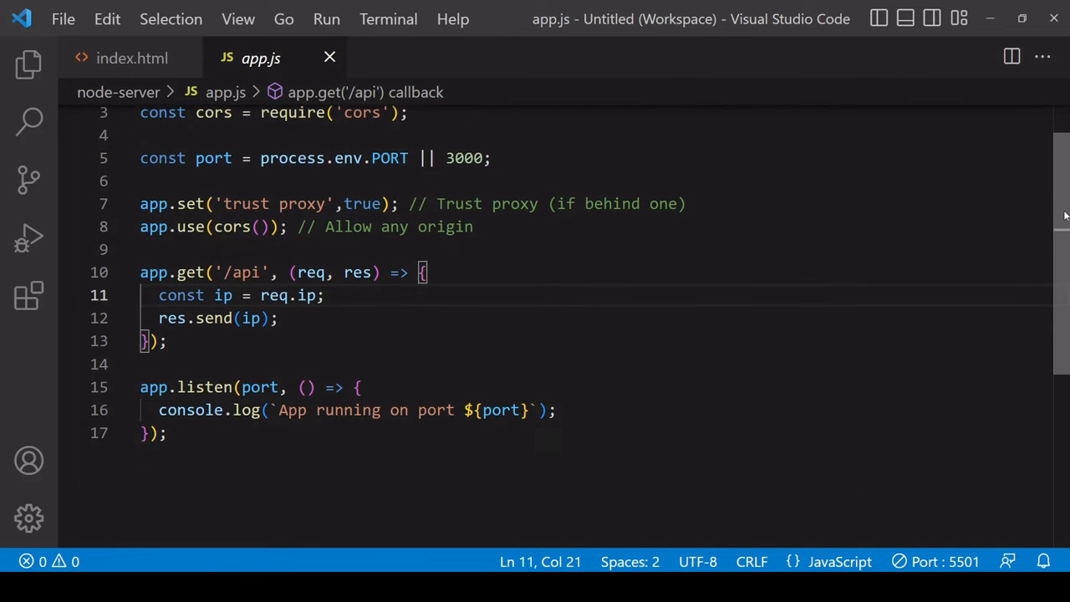
scroll(down, 3)
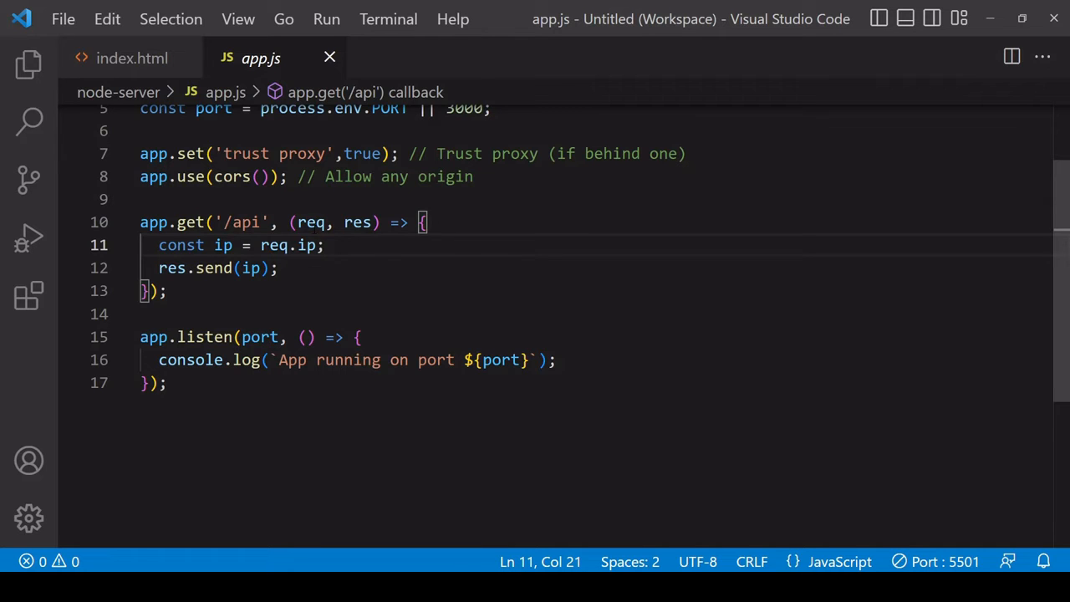
double_click(311, 220)
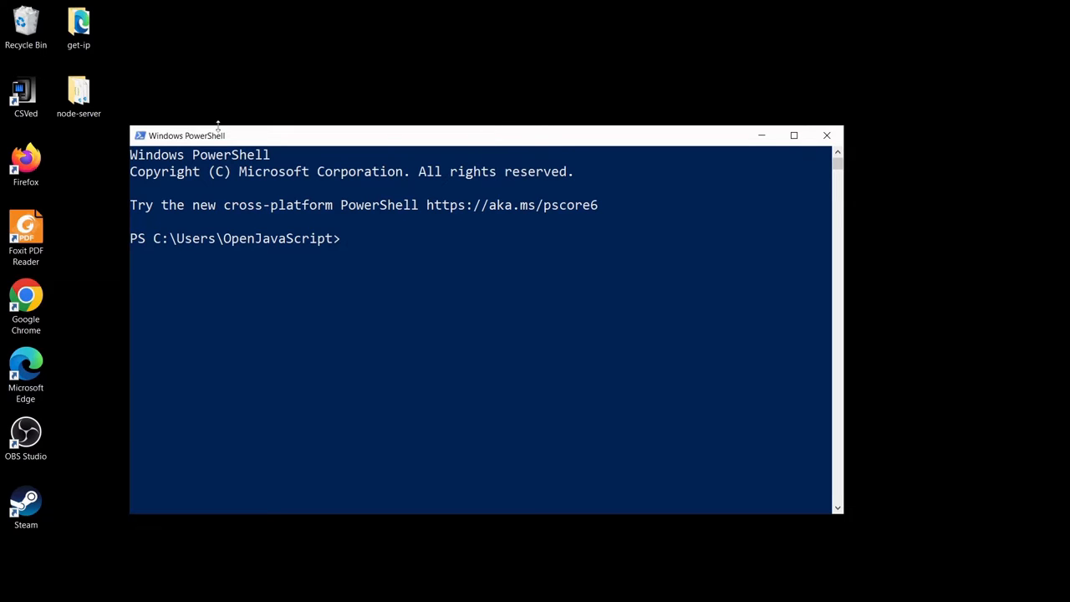
- cd into the desktop node-server folder and start the server with node app
click(78, 92)
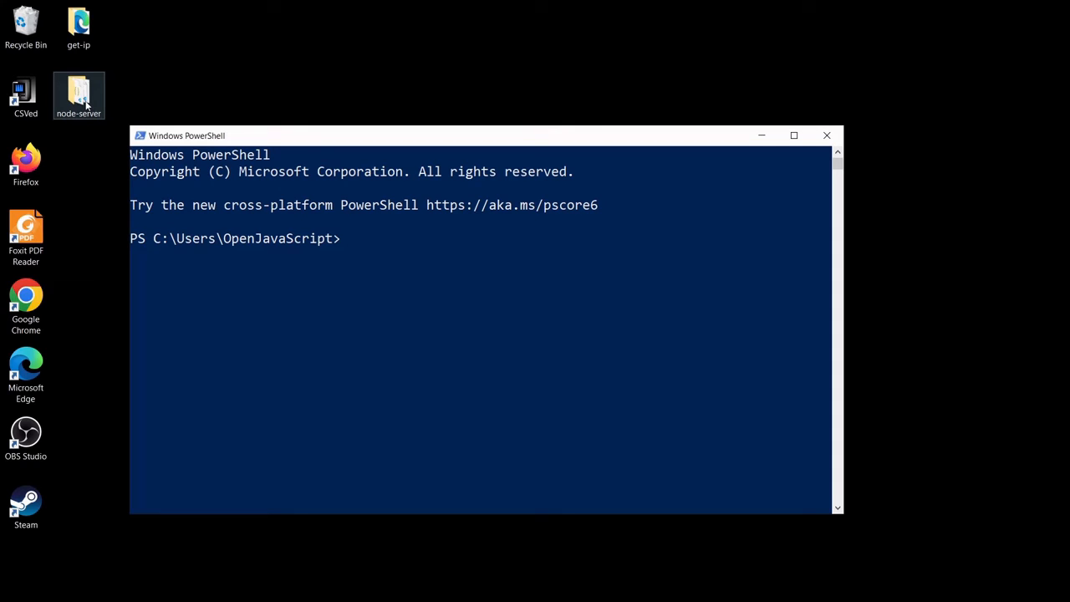
text(cd)
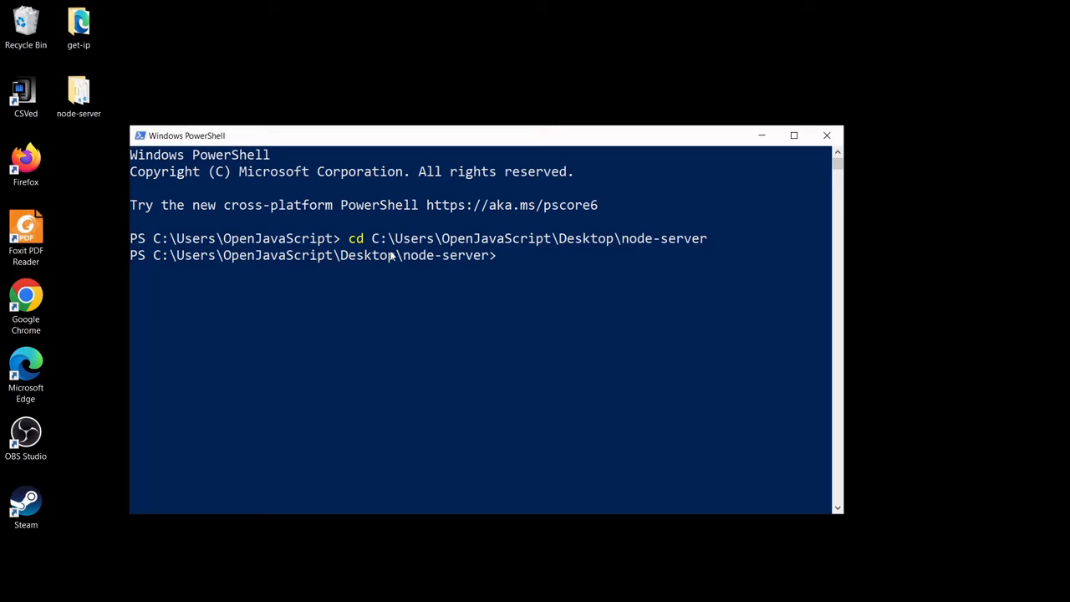
text(node app)
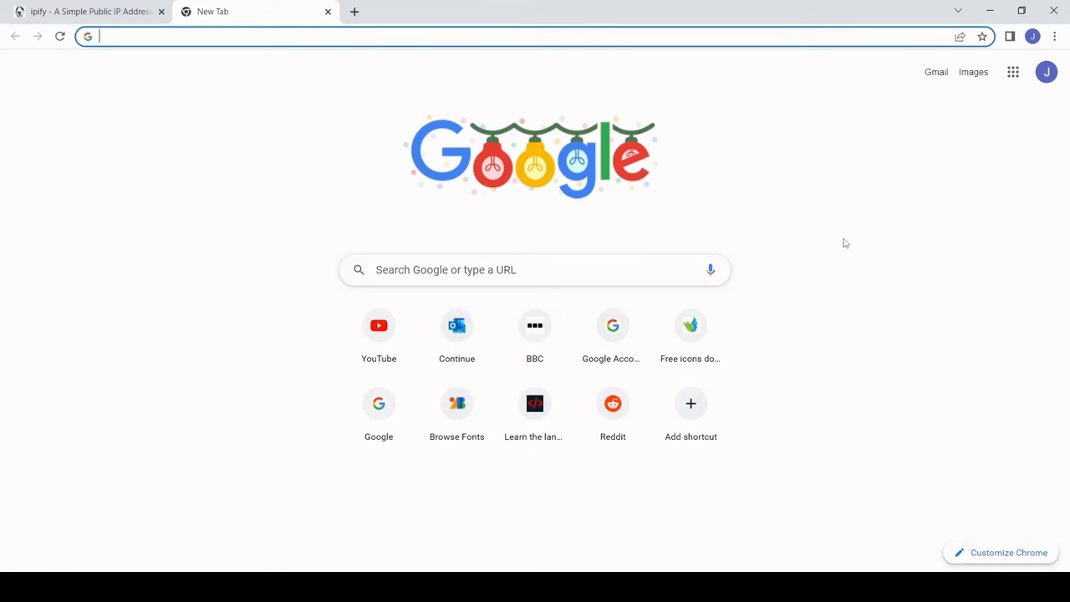
text(http://localhost:3000/)
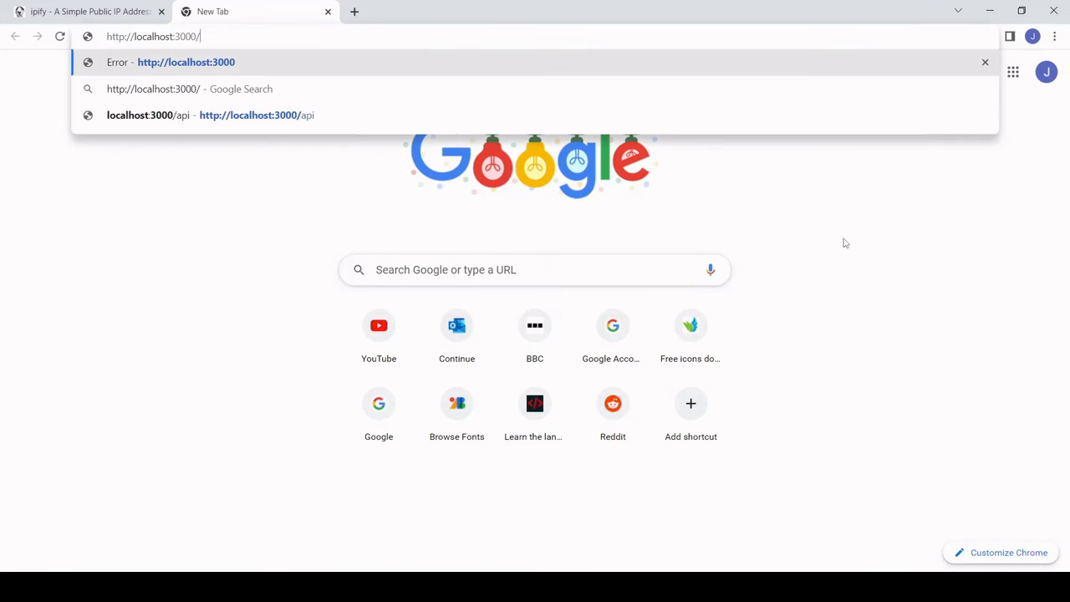
mouse_move(607, 505)
text(api)
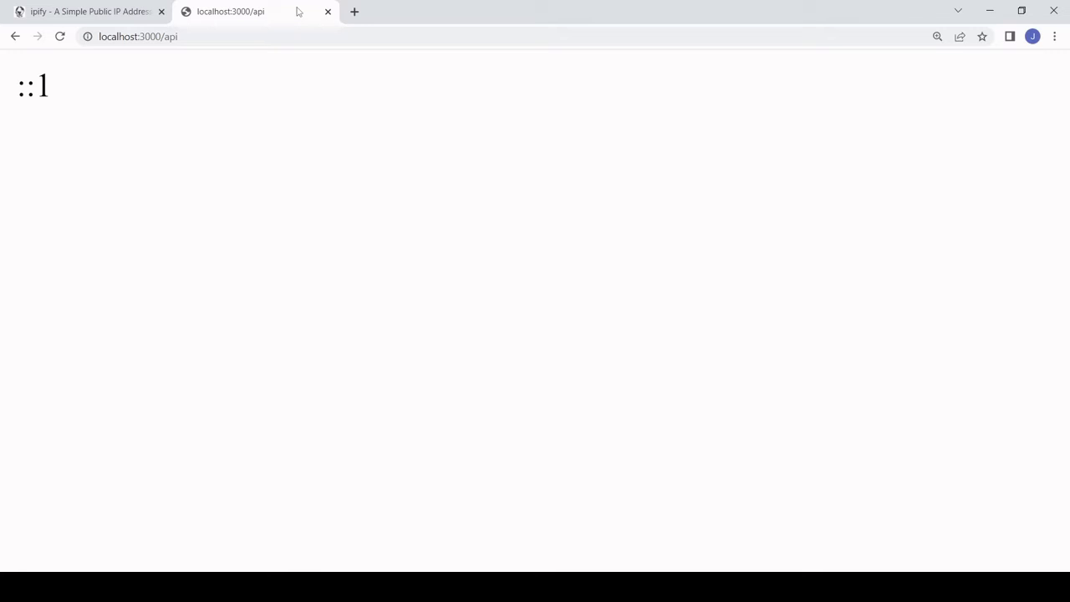
mouse_move(271, 161)
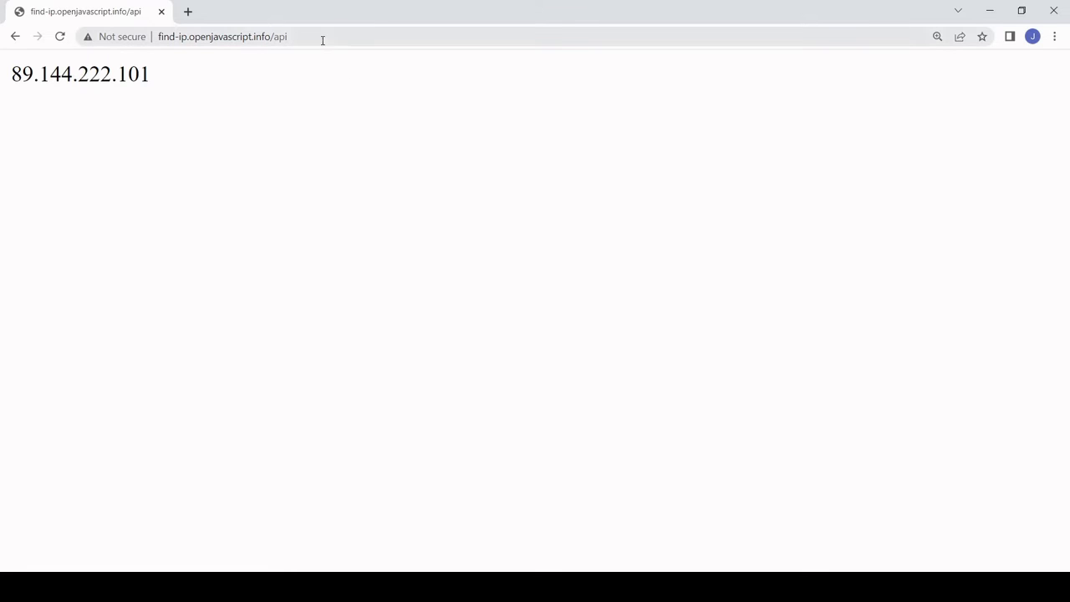
mouse_move(380, 214)
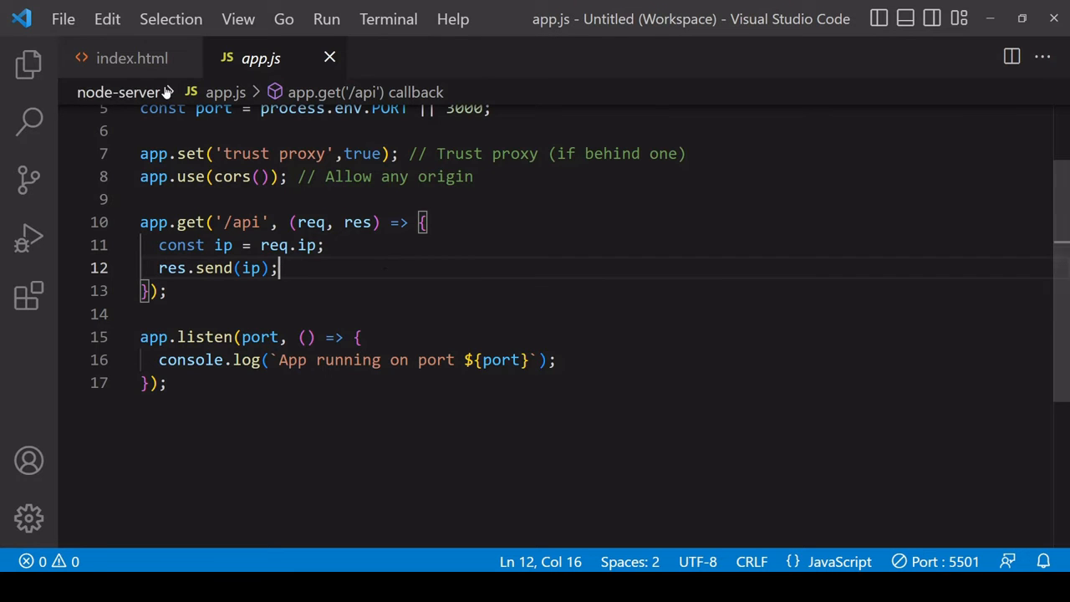
click(130, 57)
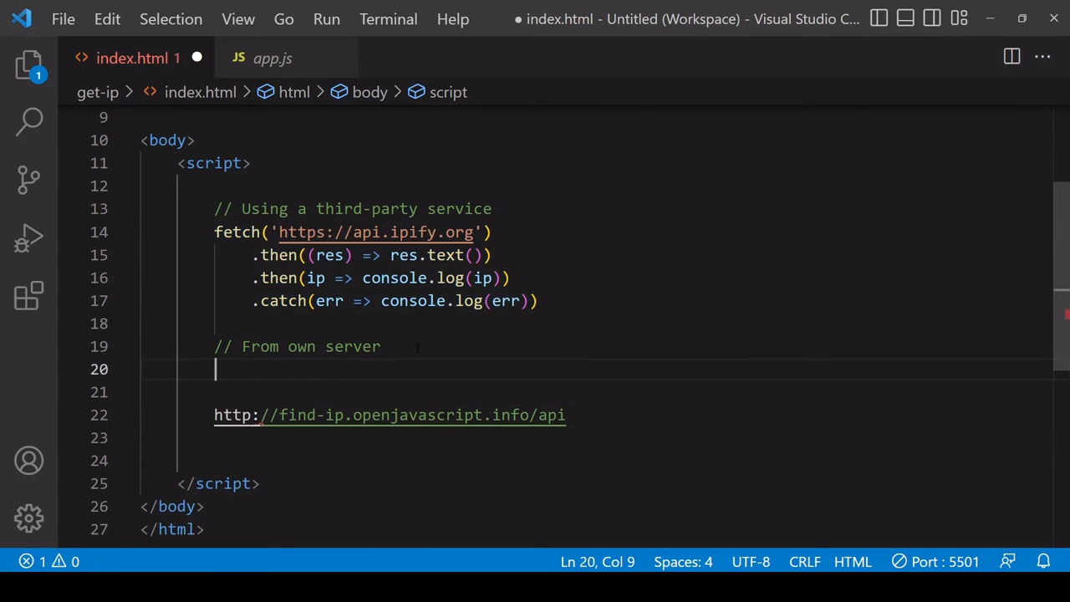
text(fetch('https://api.ipify.org'))
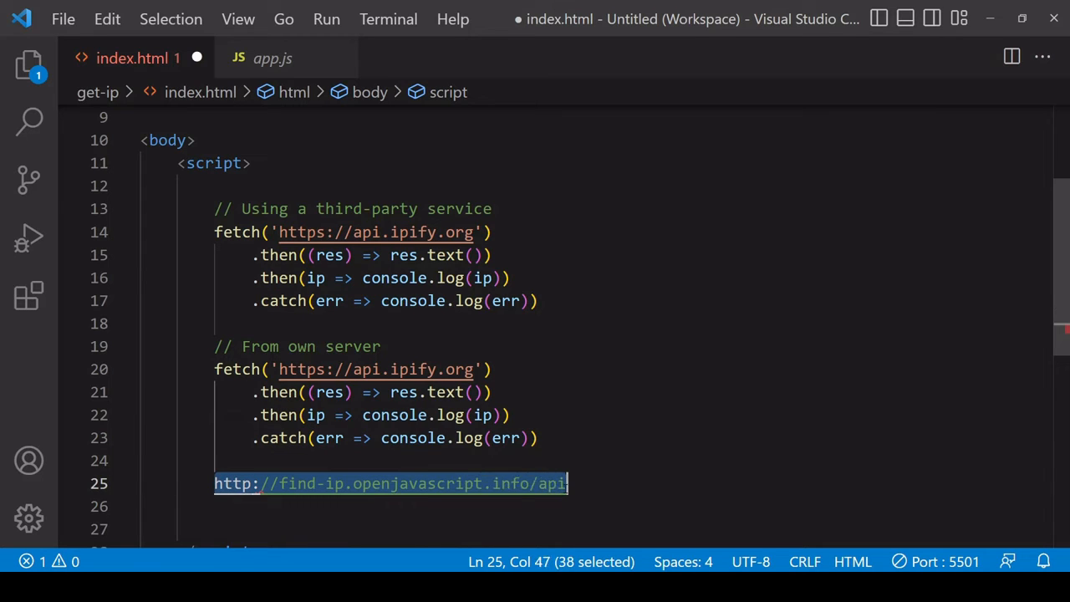
key(Delete)
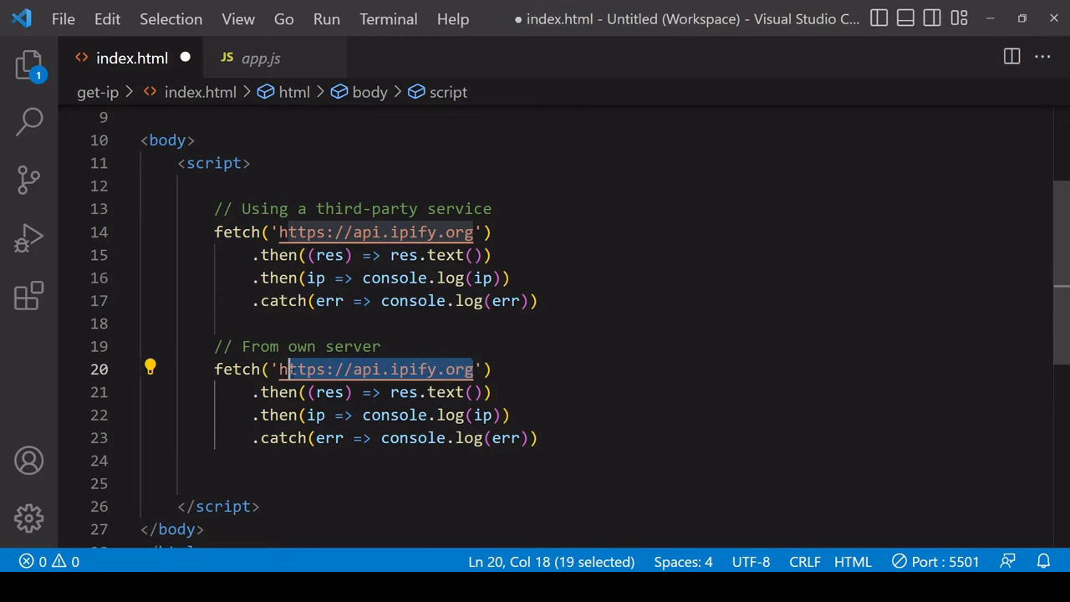
text(http://find-ip.openjavascript.info/api)
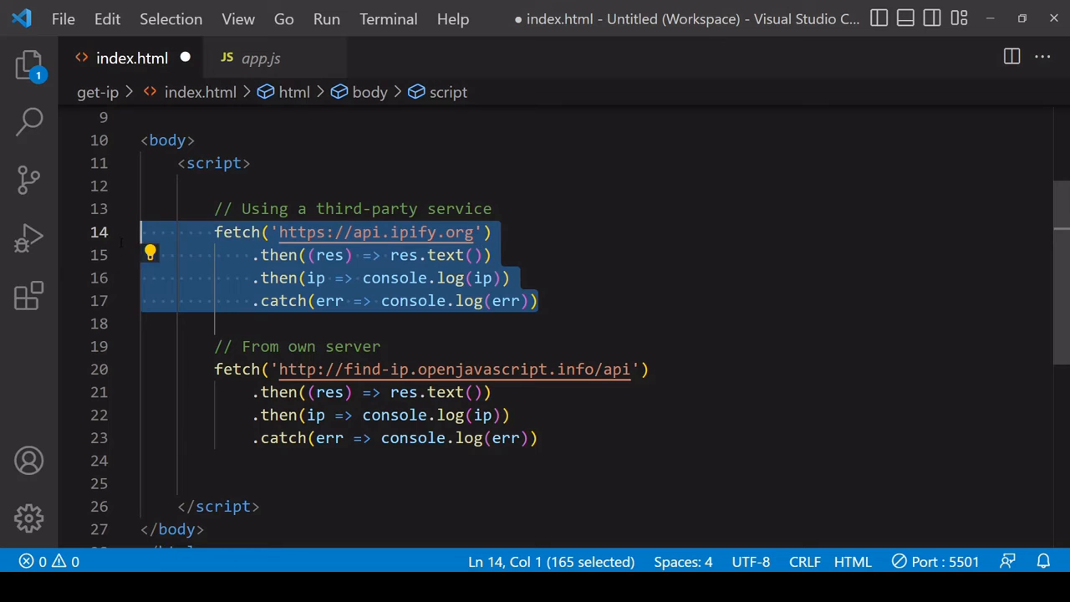
key(ctrl+/)
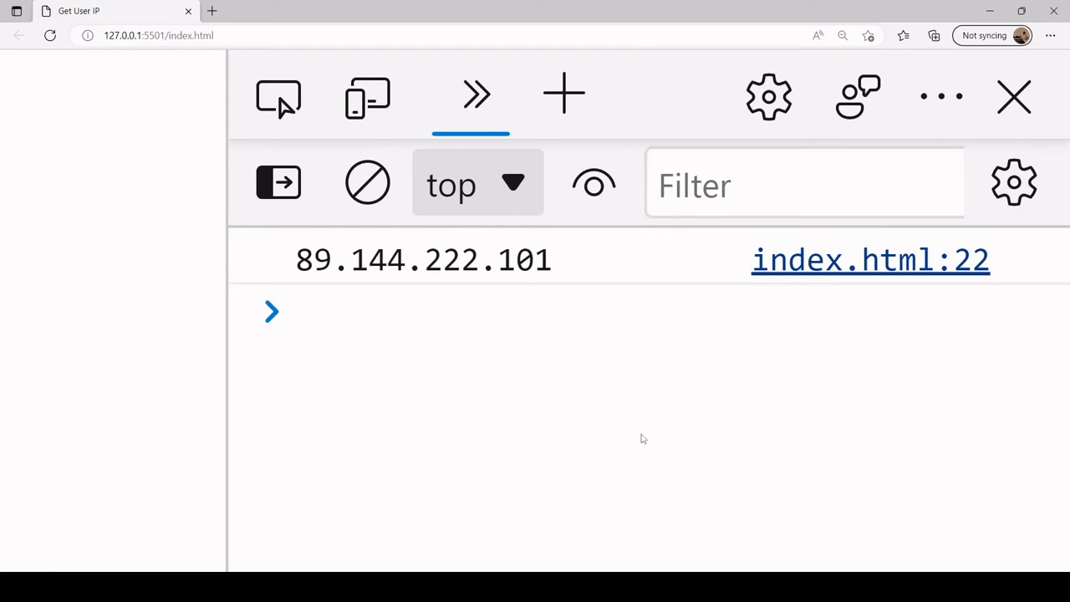
- Reload the page in Edge to see the own server's IP 89.144.222.101 logged
click(334, 315)
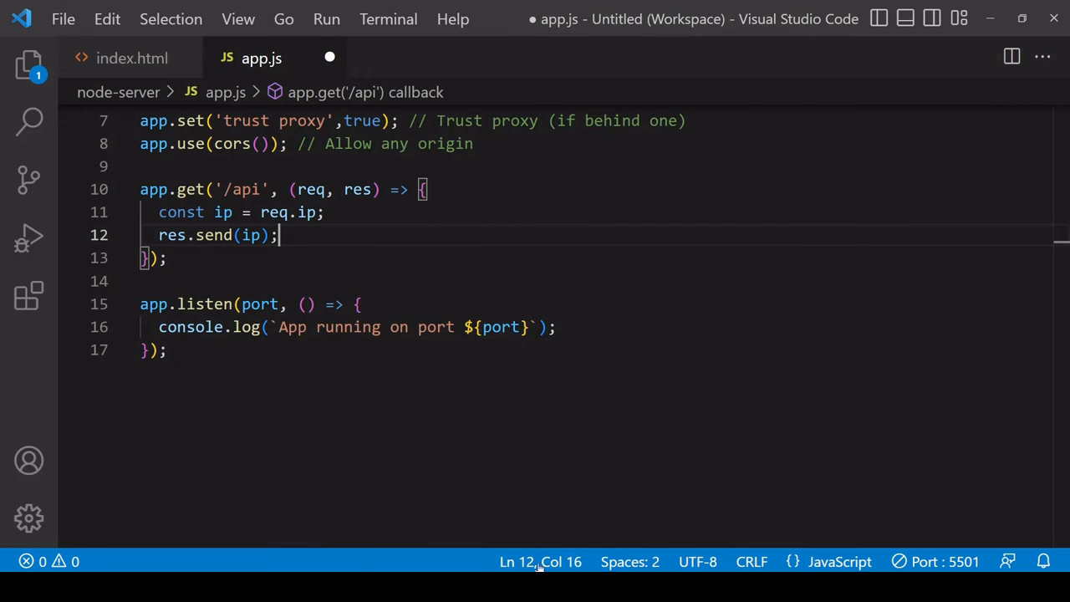
- Append a // req.socket.remoteAddress comment to the req.ip line in app.js
scroll(up, 3)
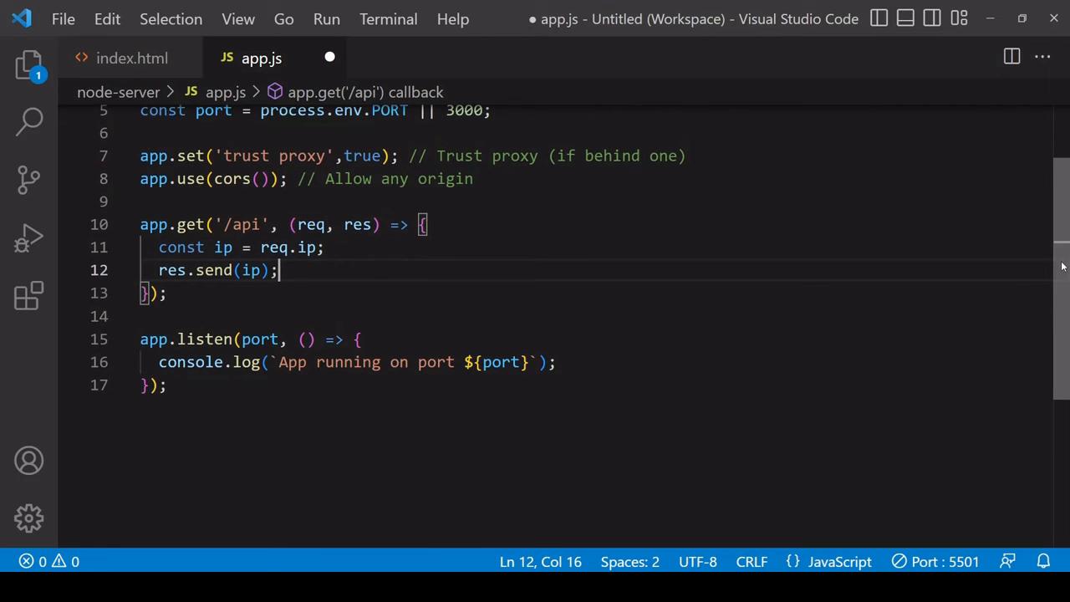
scroll(up, 3)
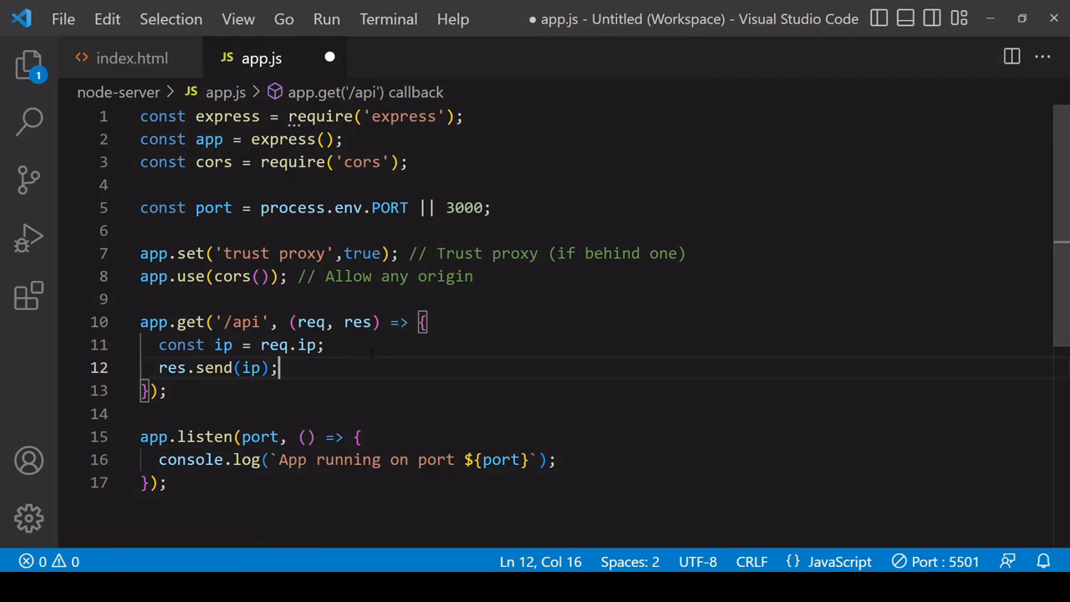
click(325, 344)
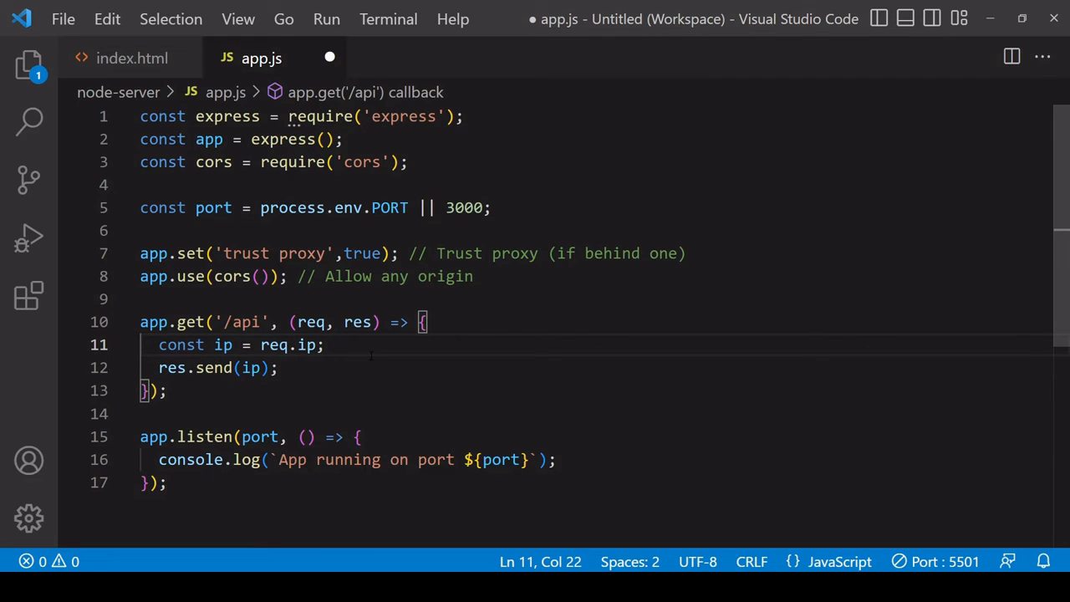
text(// // req.socket.remoteAddress)
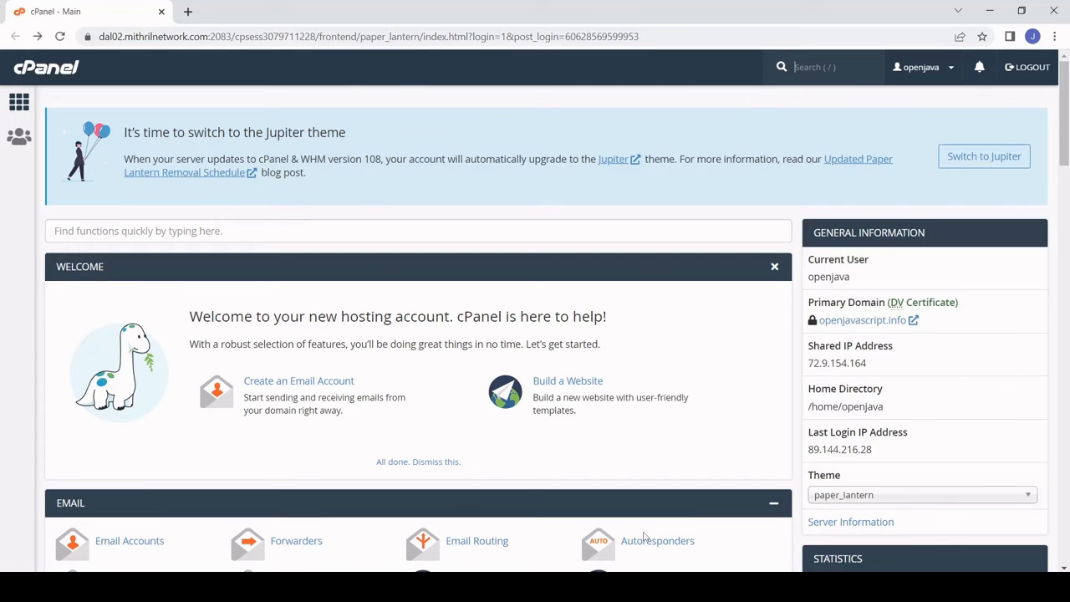
- Open Setup Node.js App under Software and edit the find-ip.openjavascript.info application
scroll(down, 3)
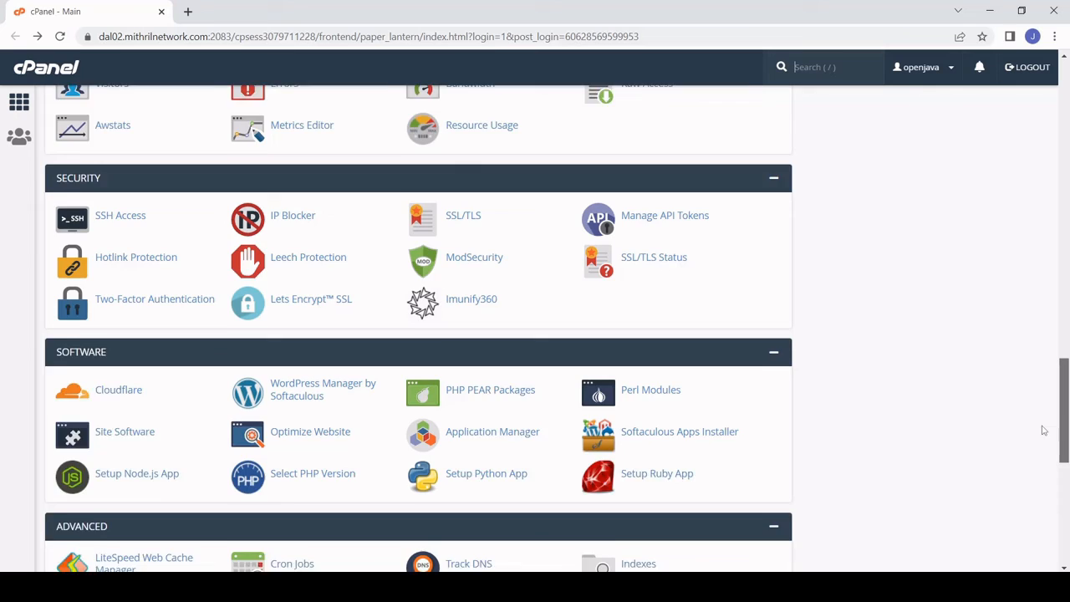
scroll(down, 3)
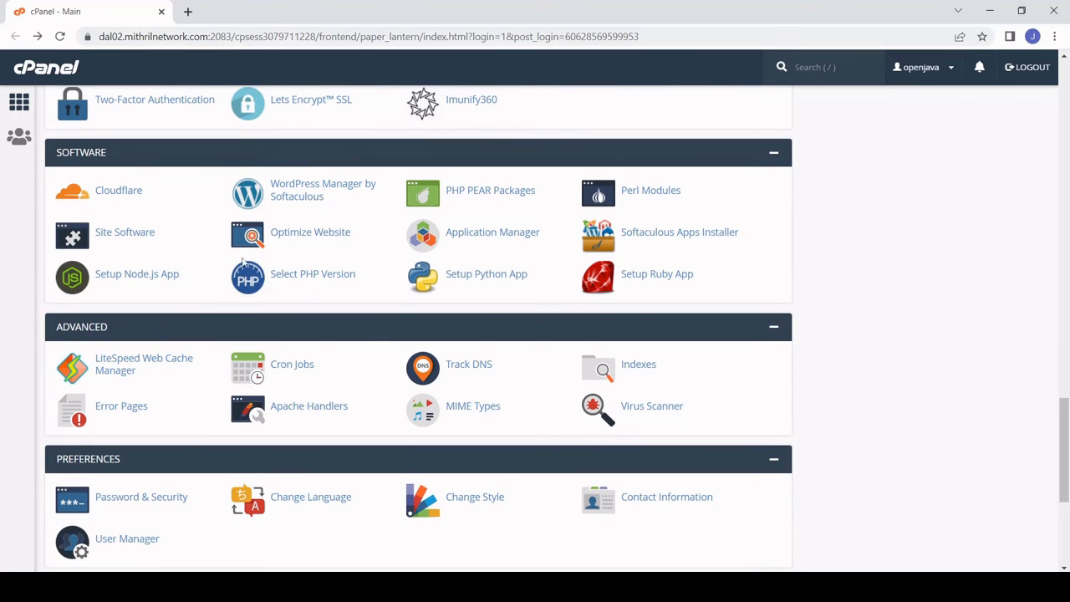
click(137, 274)
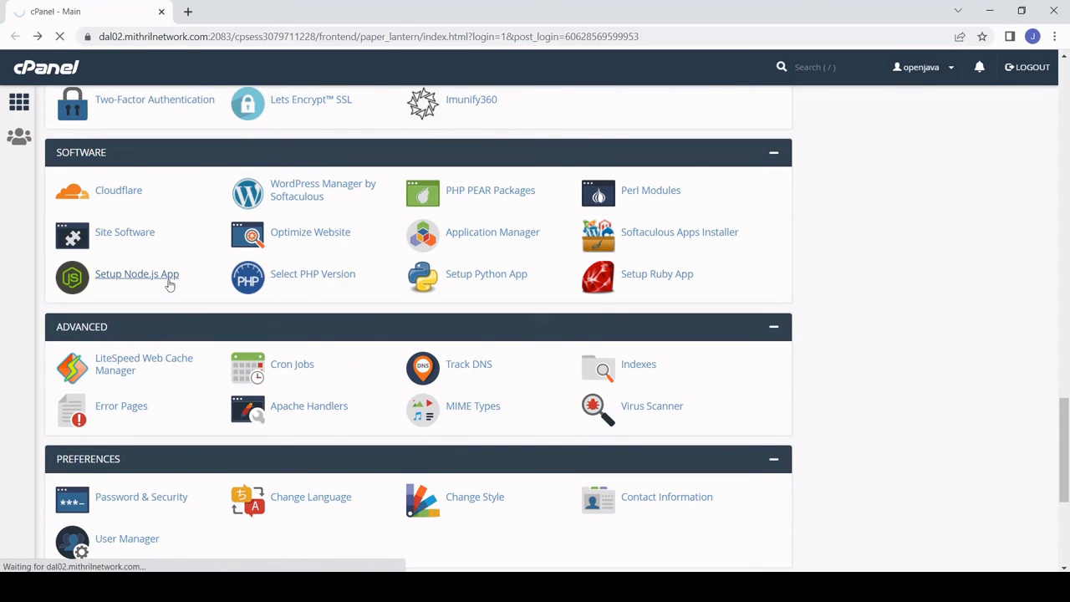
click(137, 274)
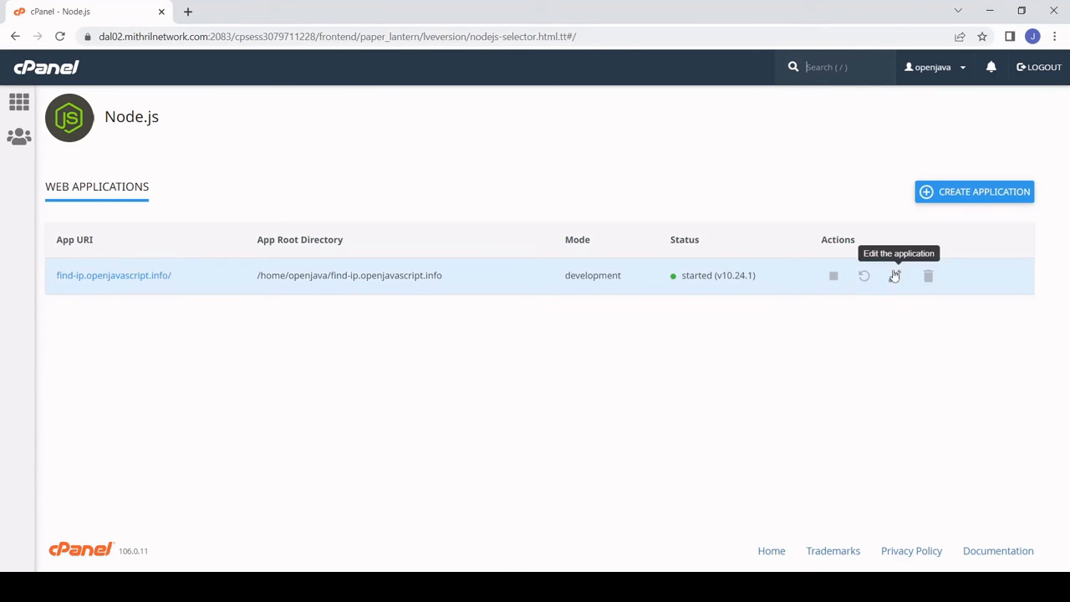
click(895, 276)
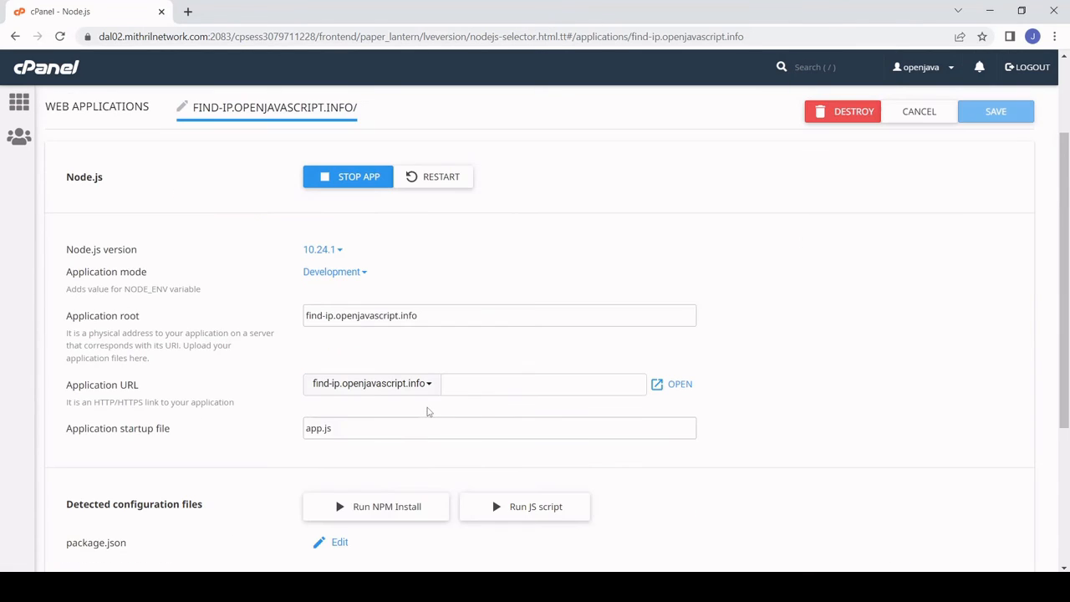
mouse_move(364, 408)
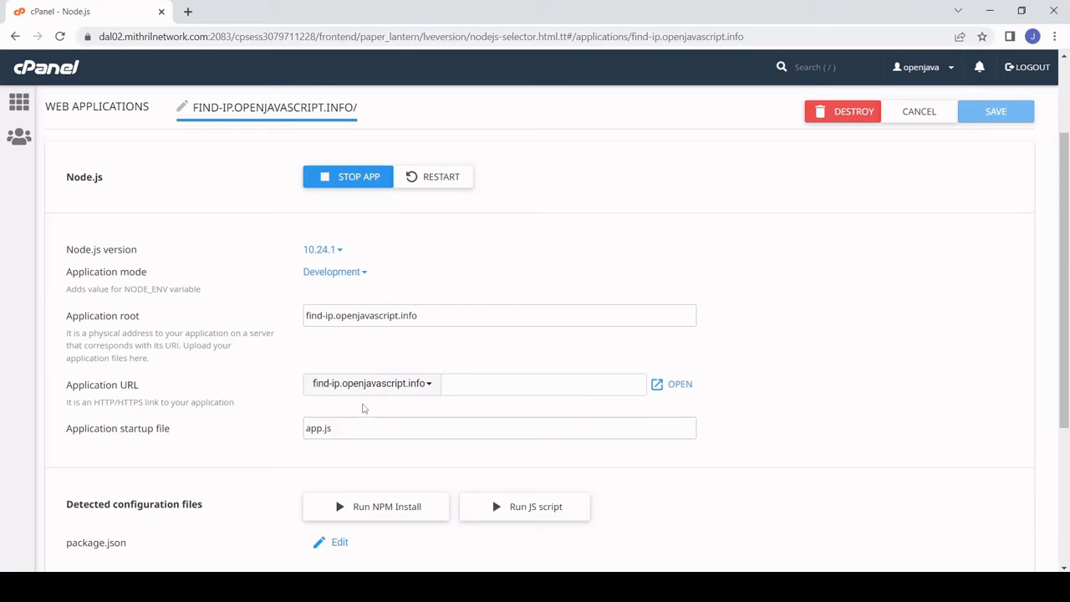
mouse_move(388, 412)
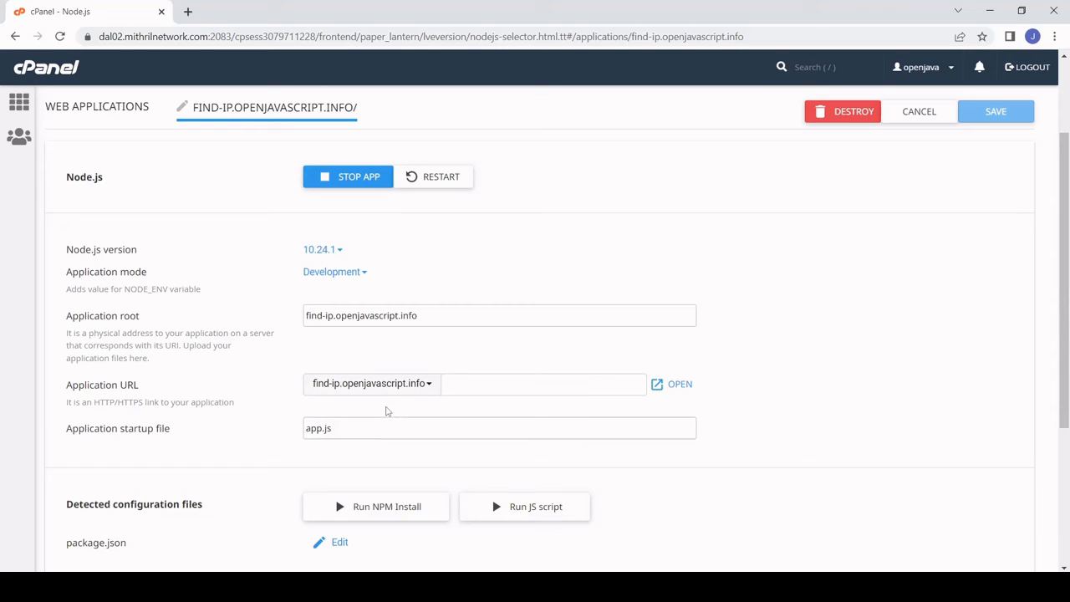
mouse_move(317, 371)
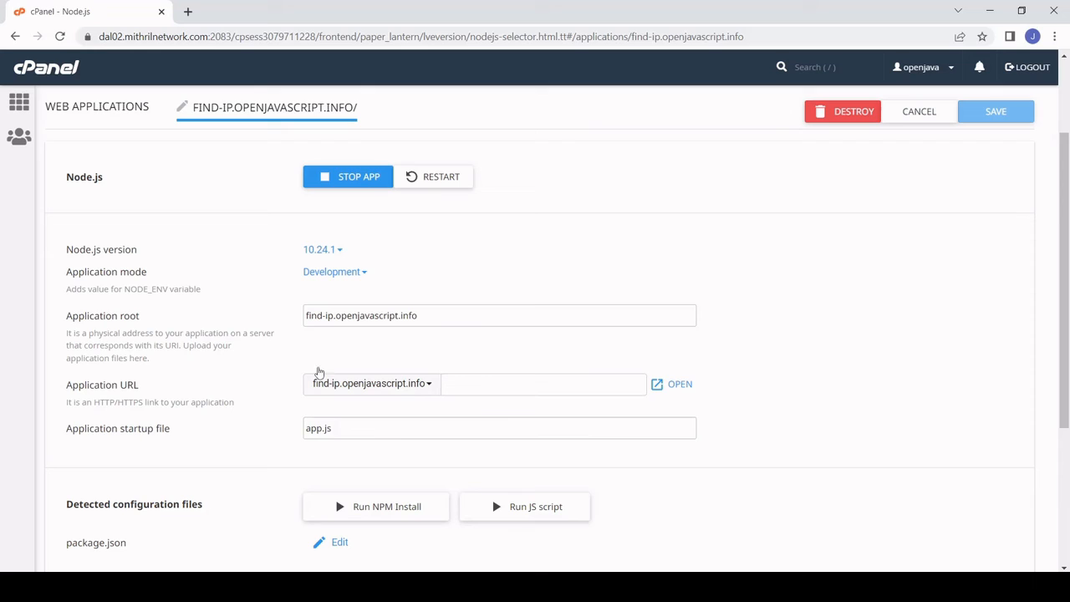
mouse_move(421, 348)
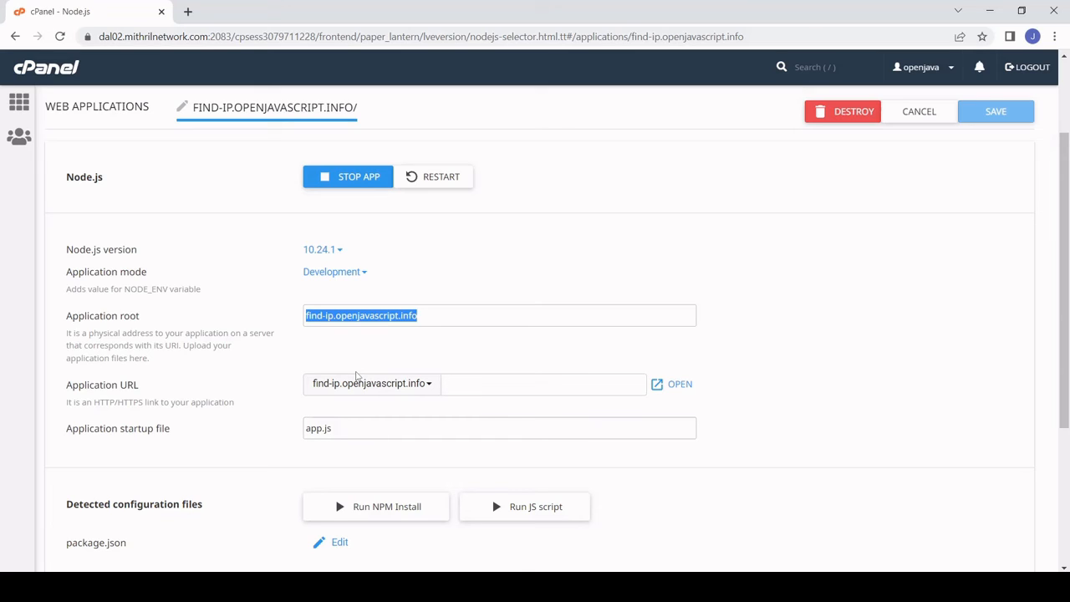
mouse_move(357, 351)
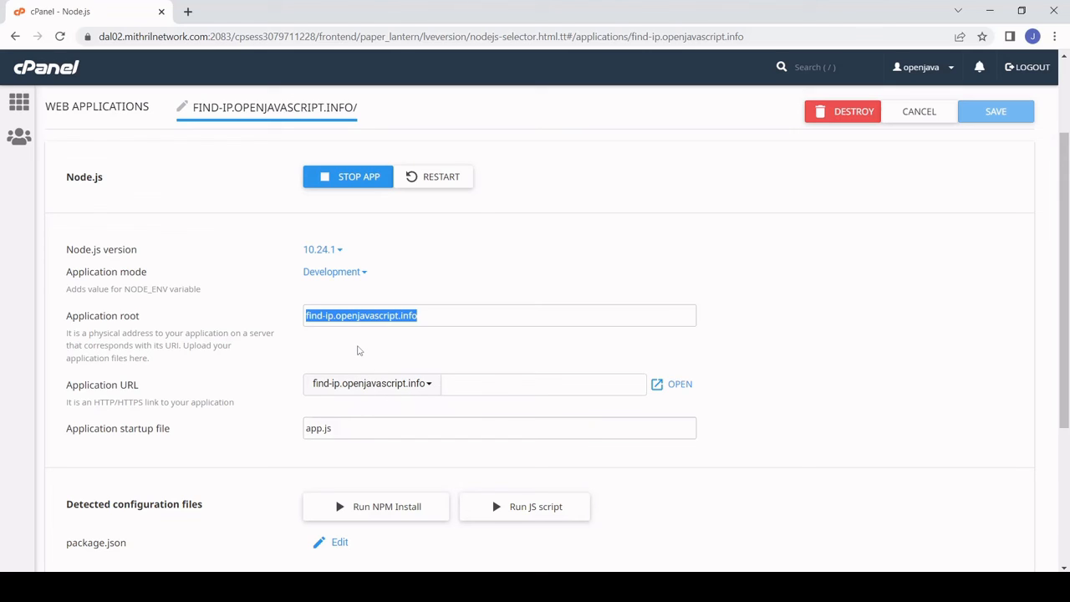
mouse_move(433, 343)
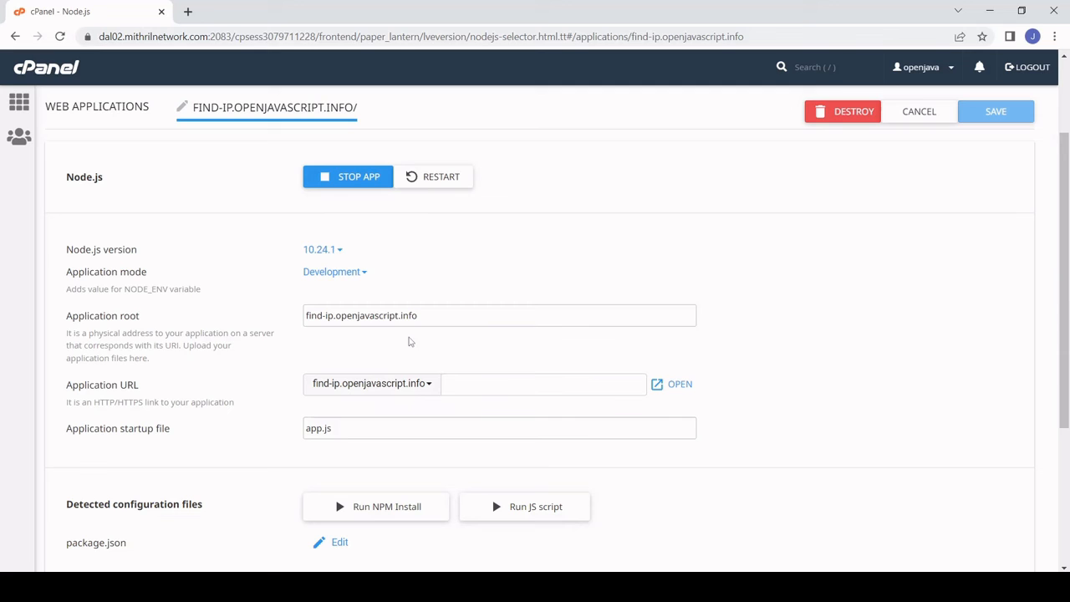
scroll(down, 3)
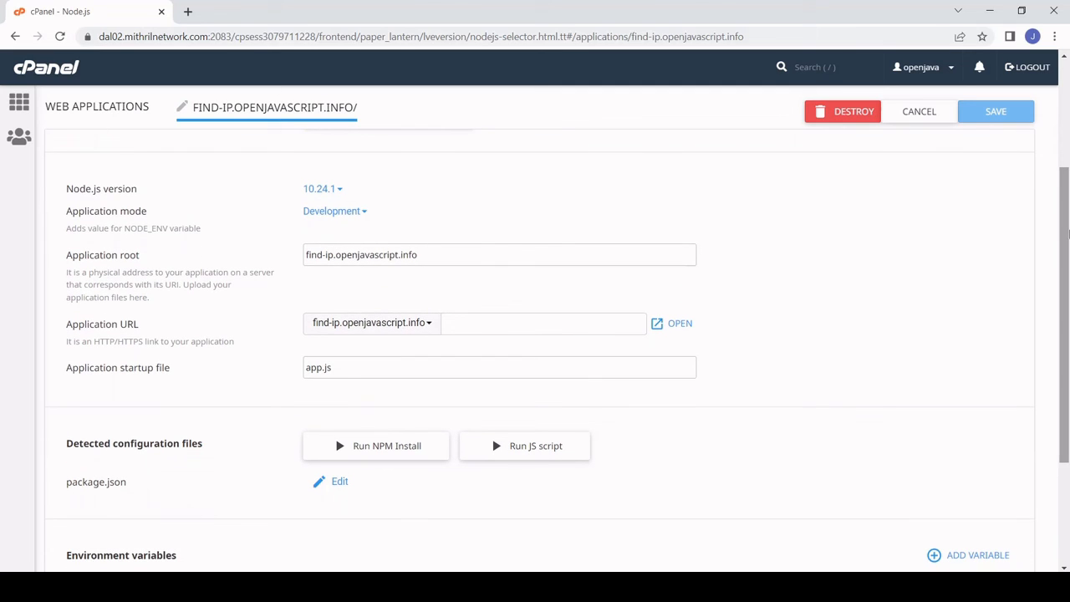
mouse_move(331, 393)
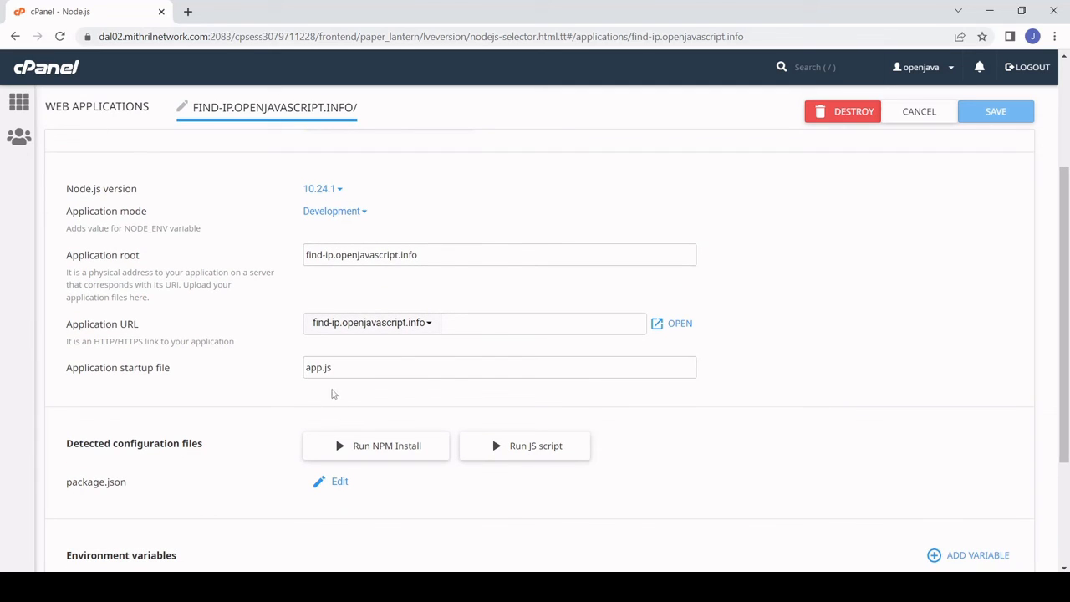
scroll(up, 3)
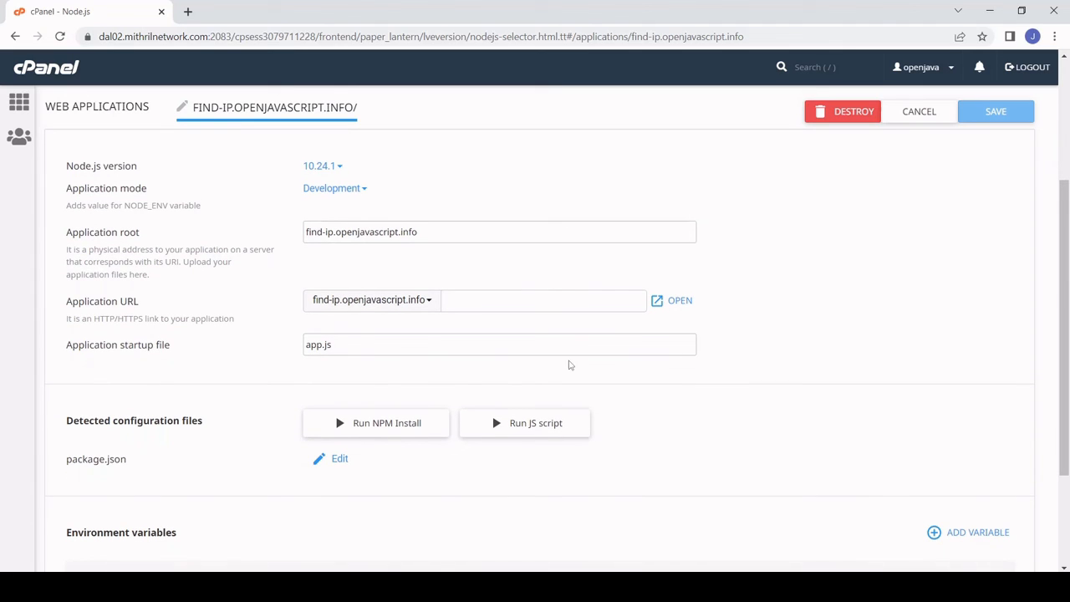
mouse_move(422, 388)
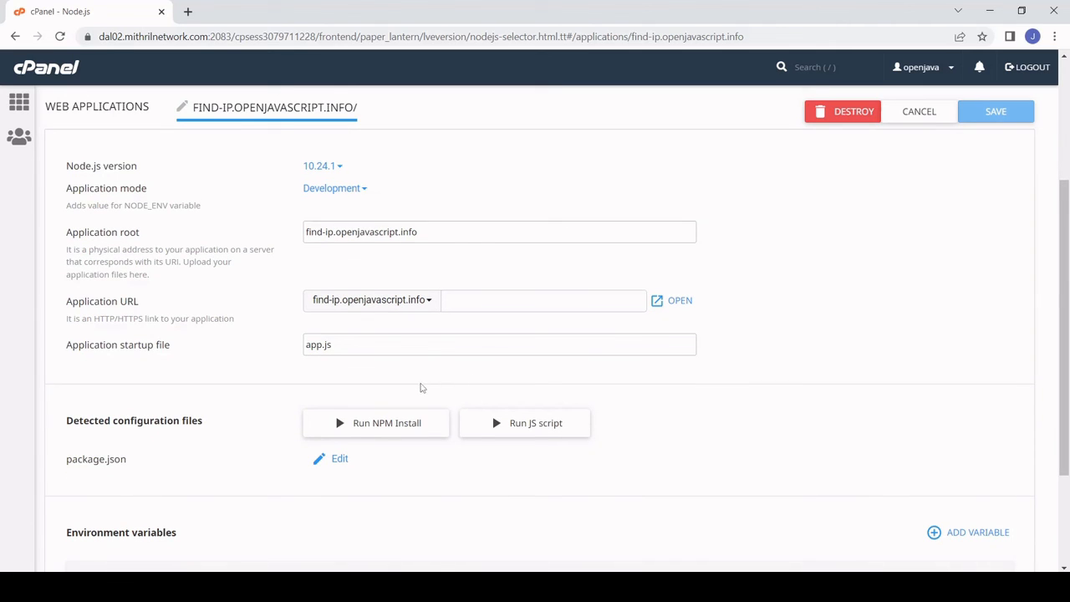
mouse_move(402, 445)
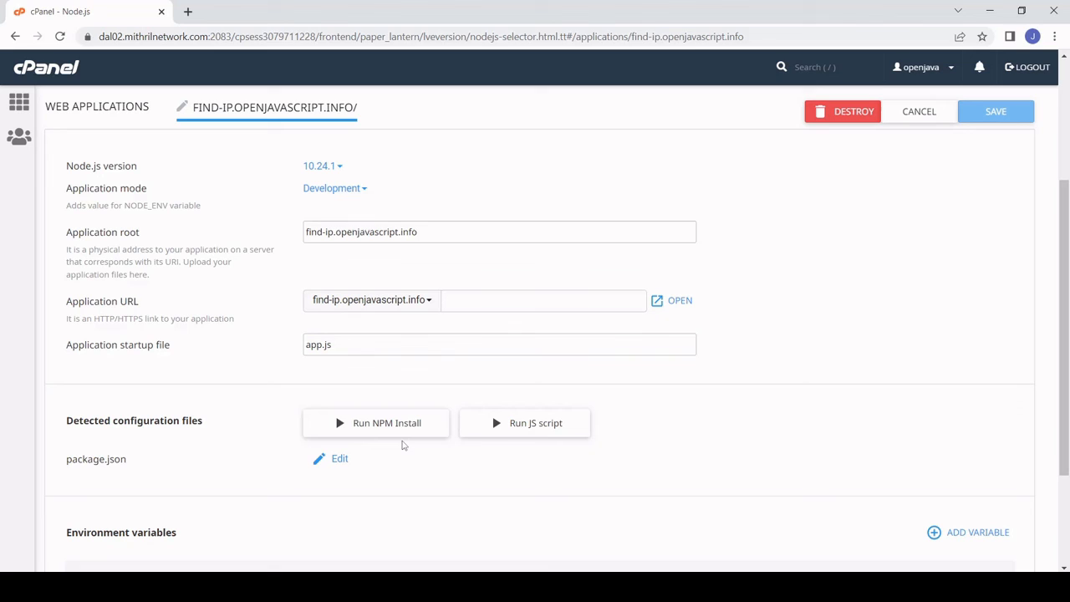
scroll(down, 3)
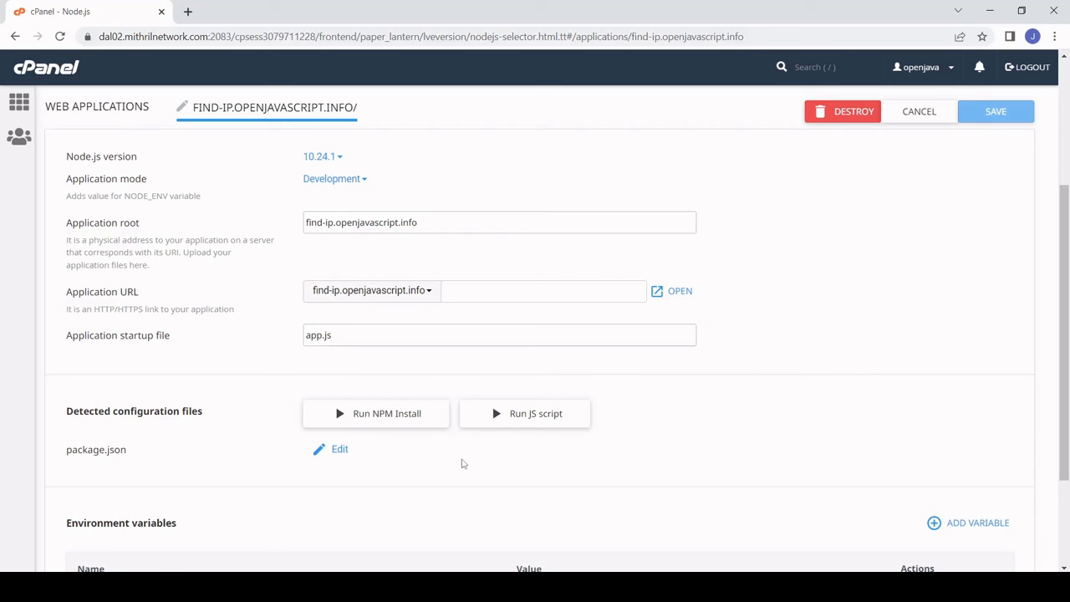
mouse_move(719, 395)
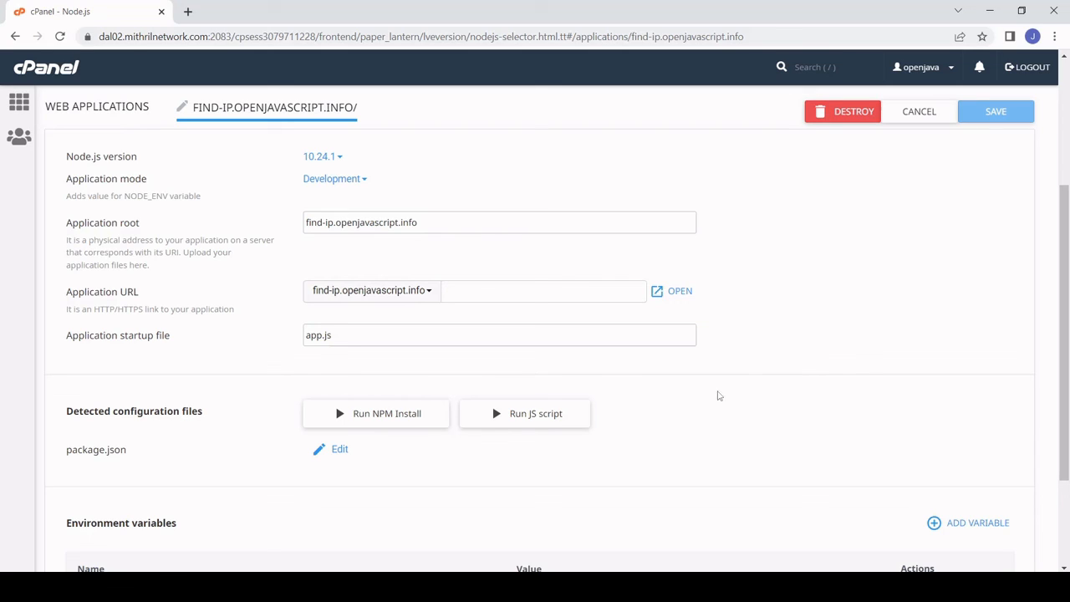
scroll(down, 3)
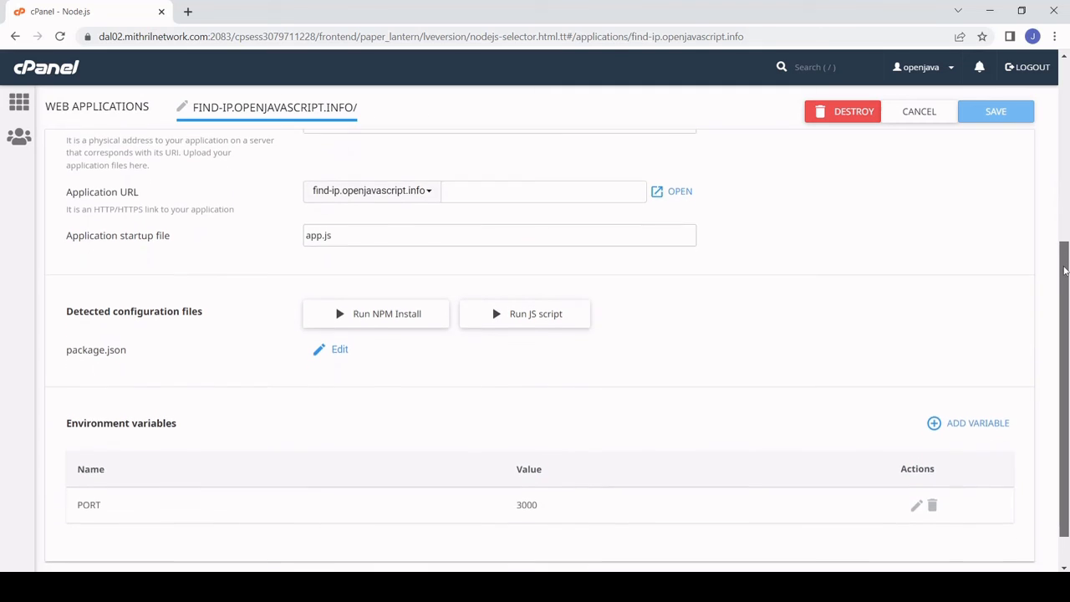
scroll(down, 3)
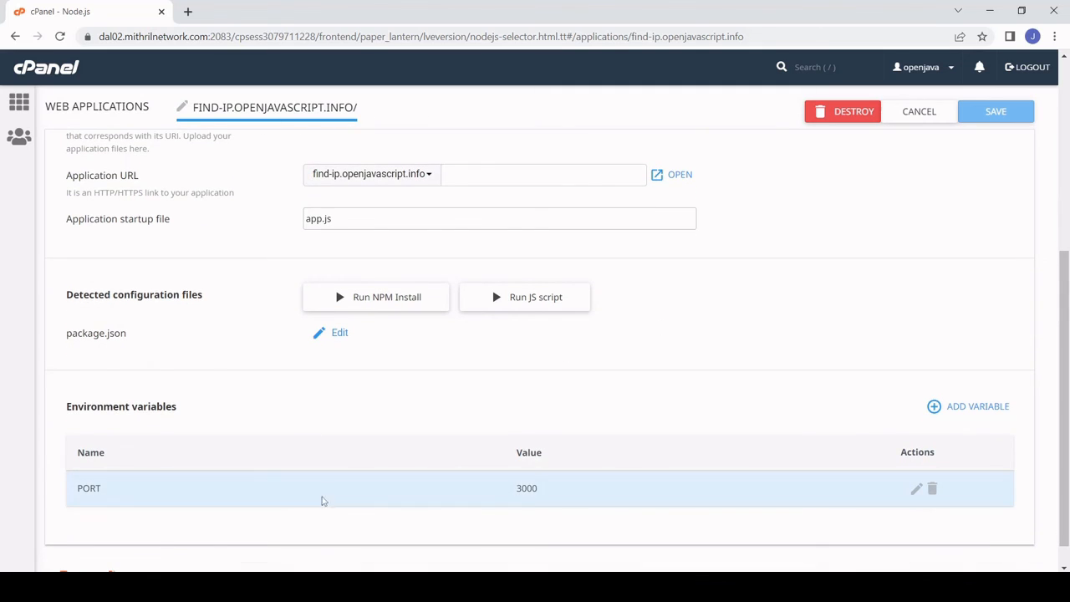
mouse_move(550, 495)
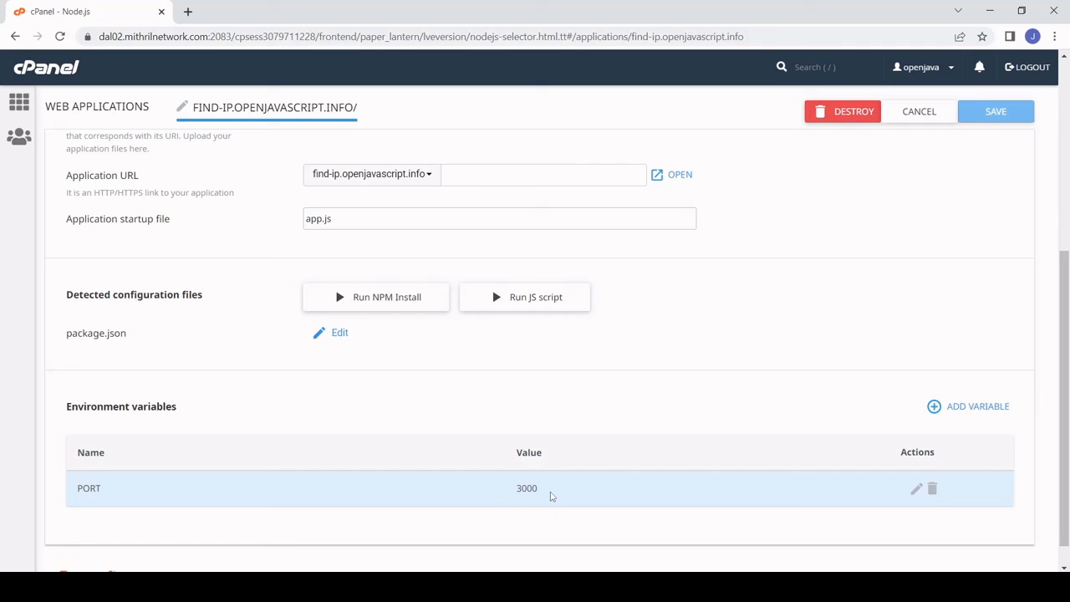
mouse_move(522, 508)
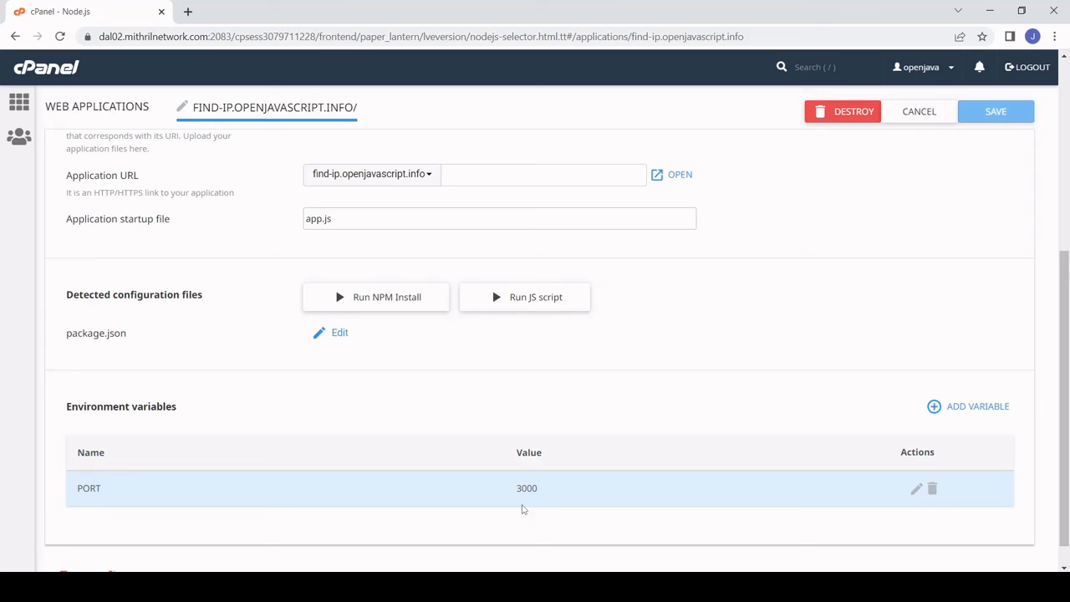
mouse_move(749, 414)
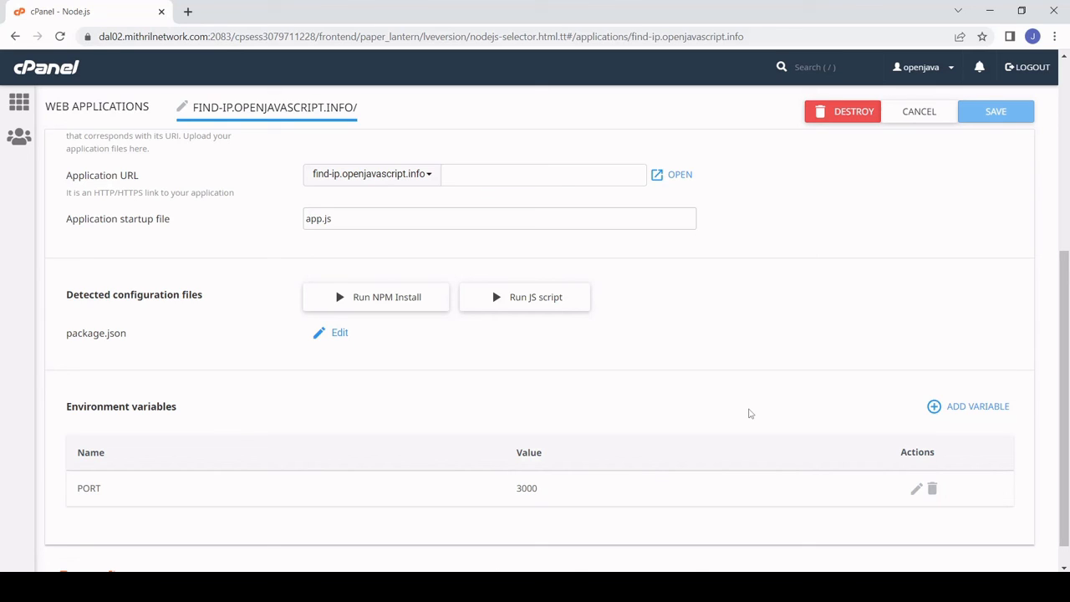
mouse_move(522, 565)
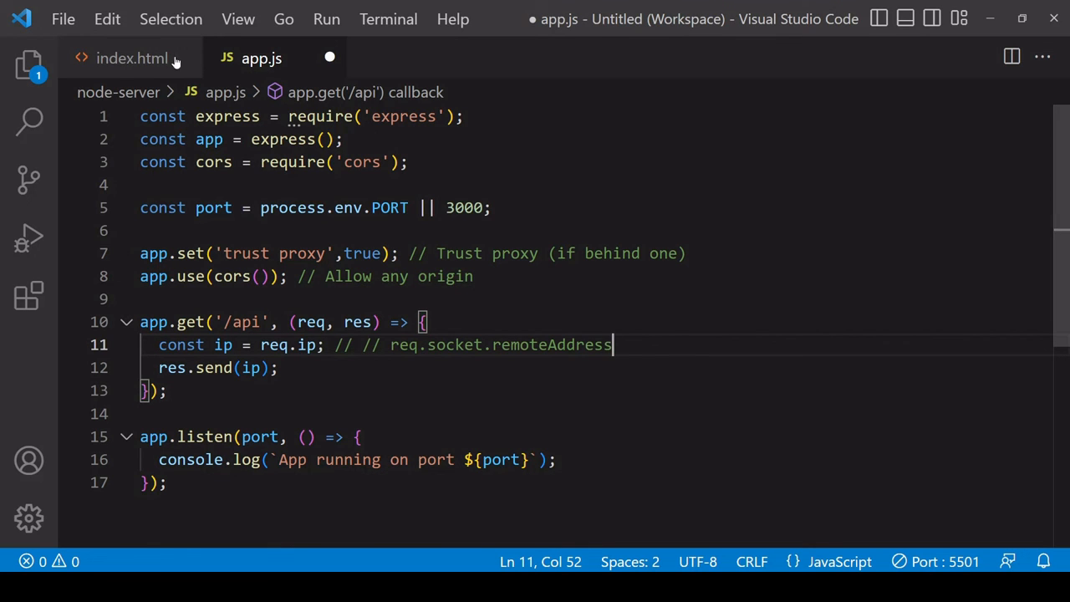
- Bring up index.html and place the cursor at the end of the fetch line 23
click(130, 57)
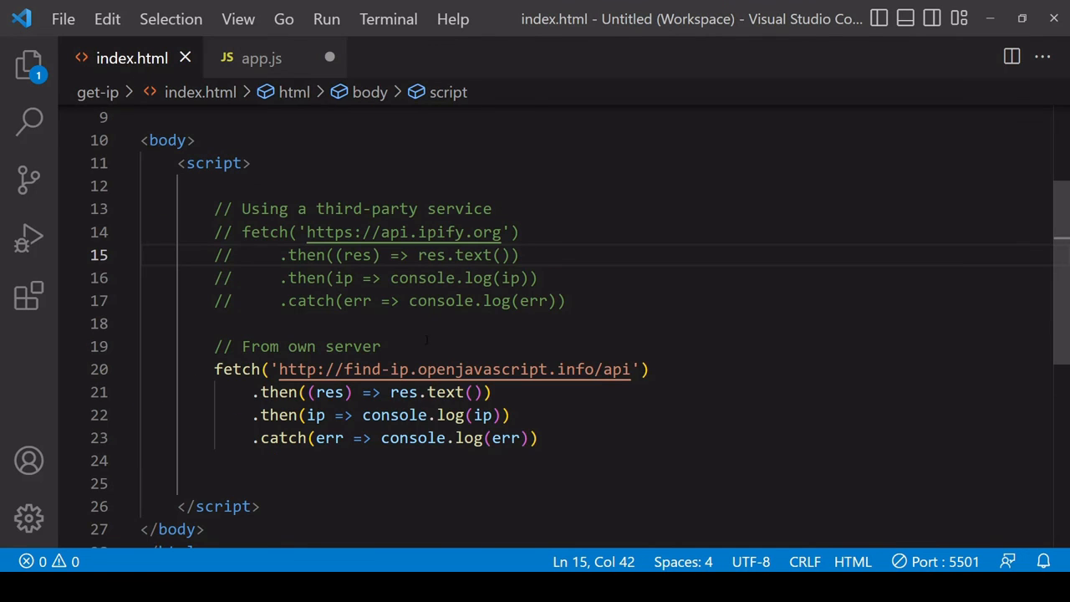
mouse_move(724, 438)
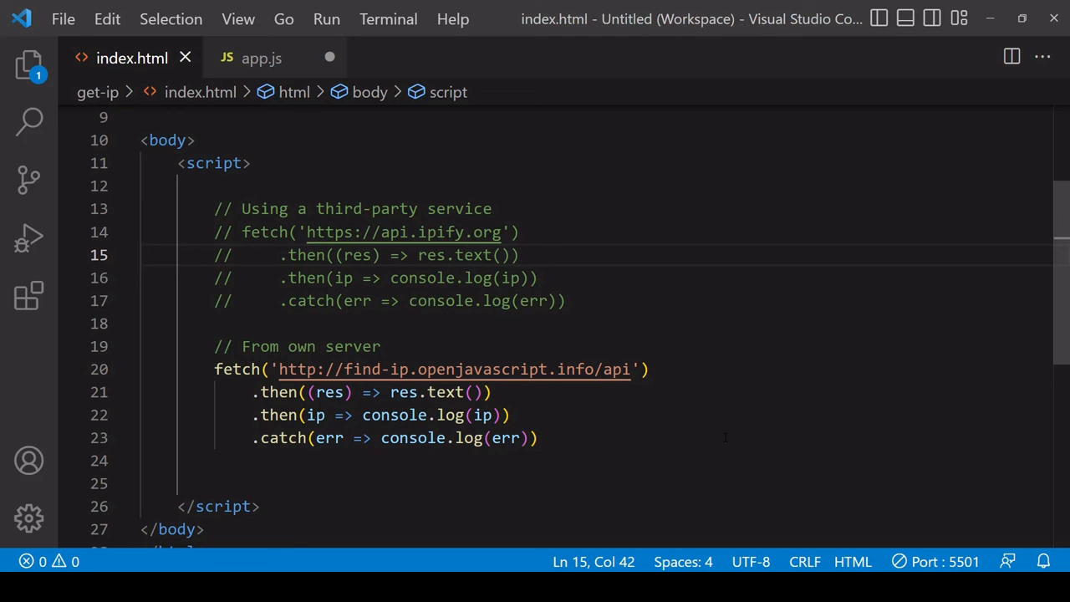
click(535, 438)
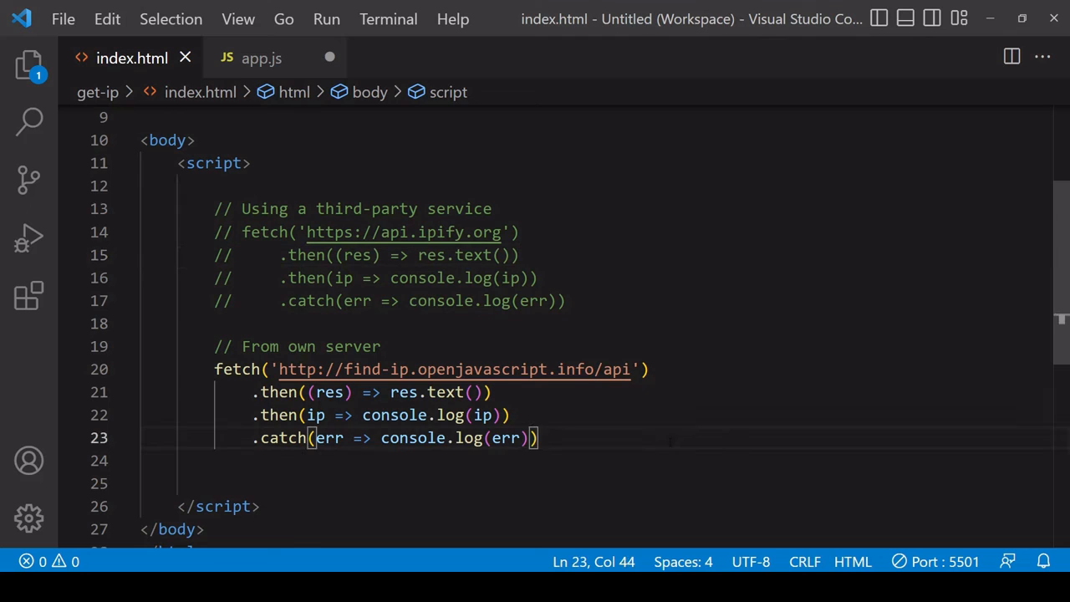